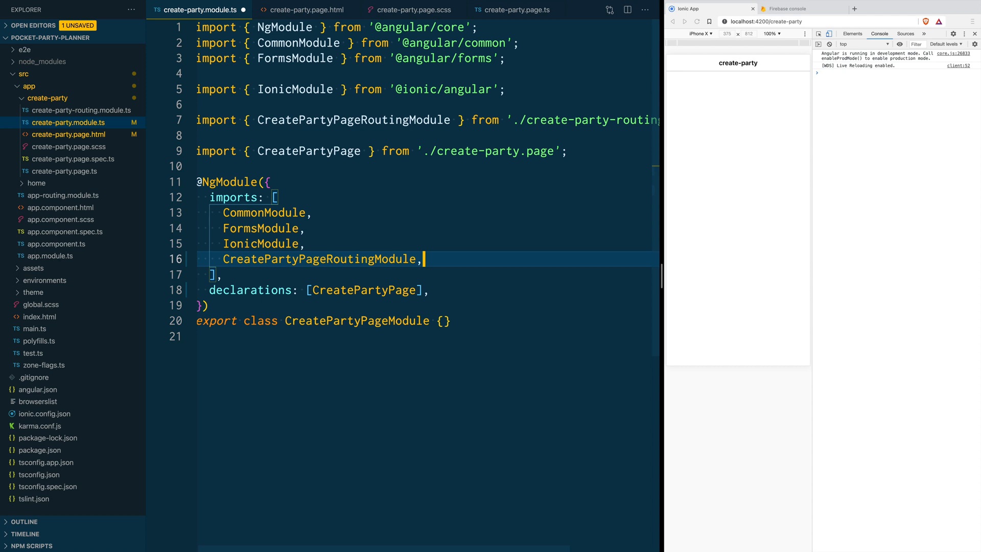
- Add ReactiveFormsModule to the create-party module's imports array
text(R)
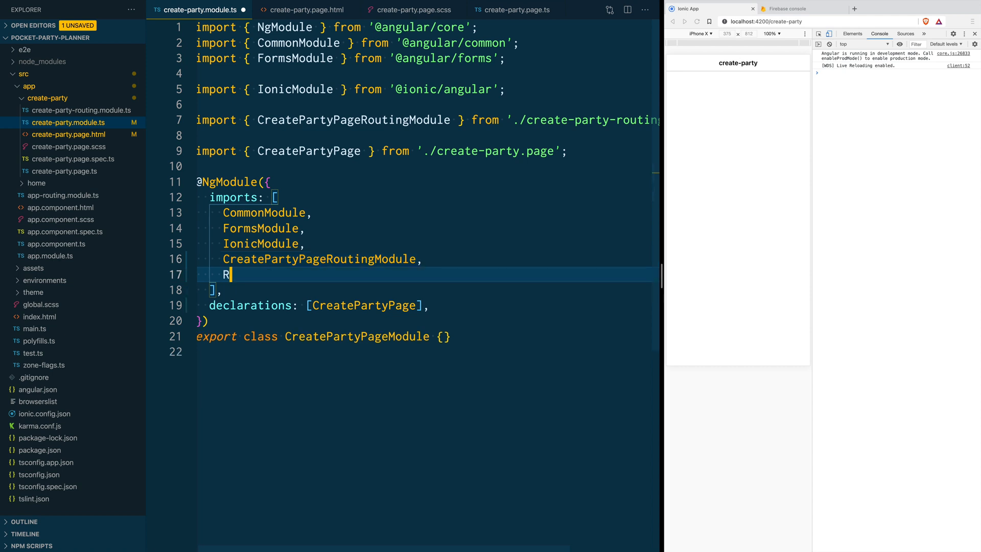
text(eactiveFormsModule,)
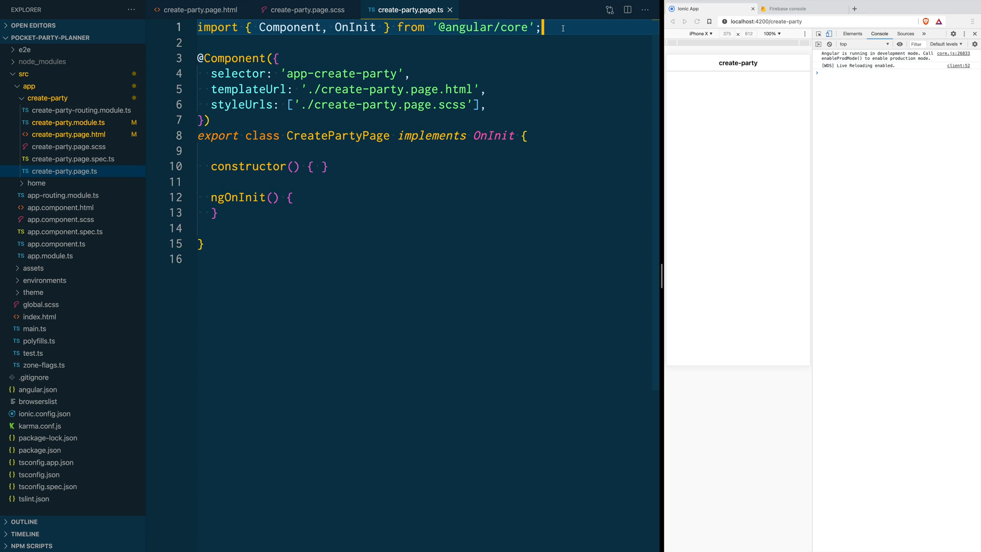
text(import { FormBuilder, FormGroup, Validators } from '@angular/forms';)
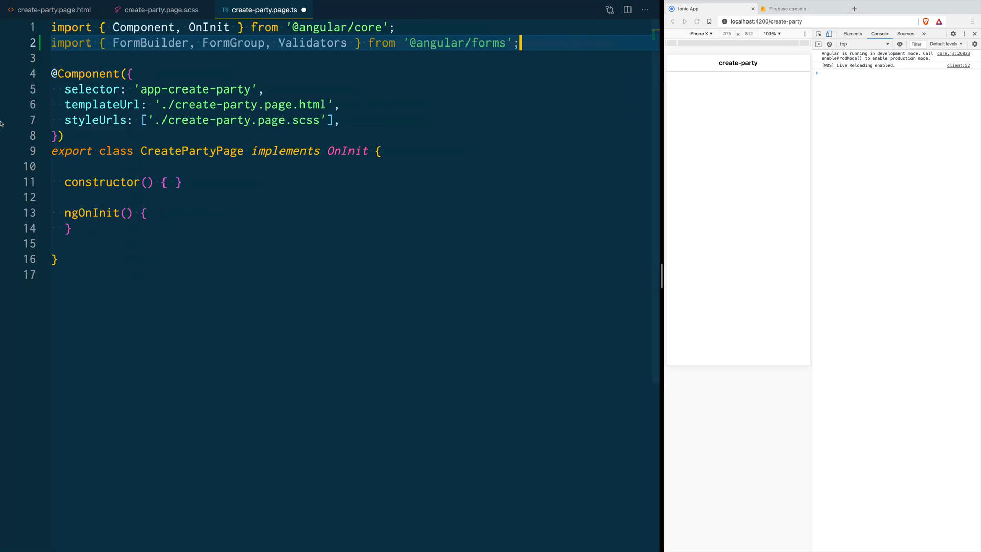
click(64, 165)
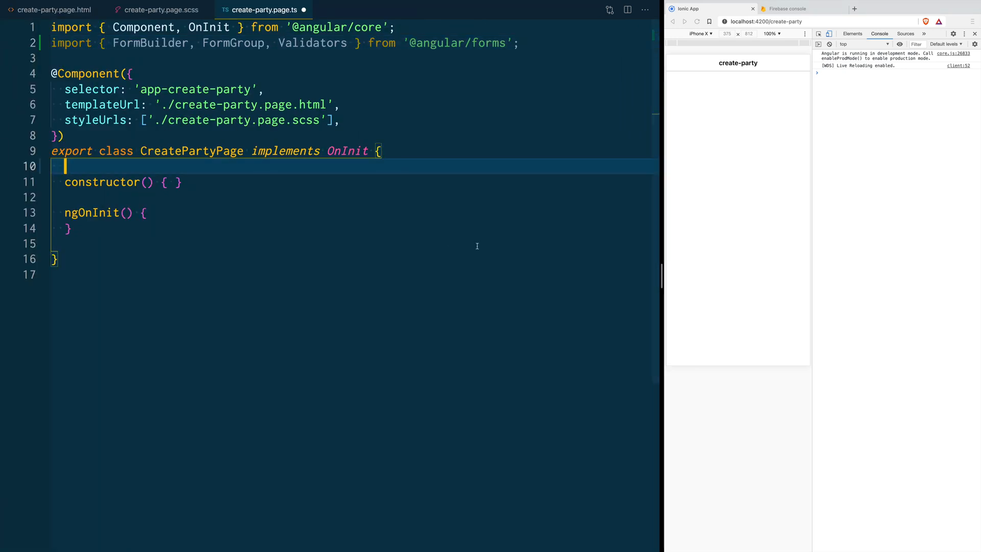
text(public)
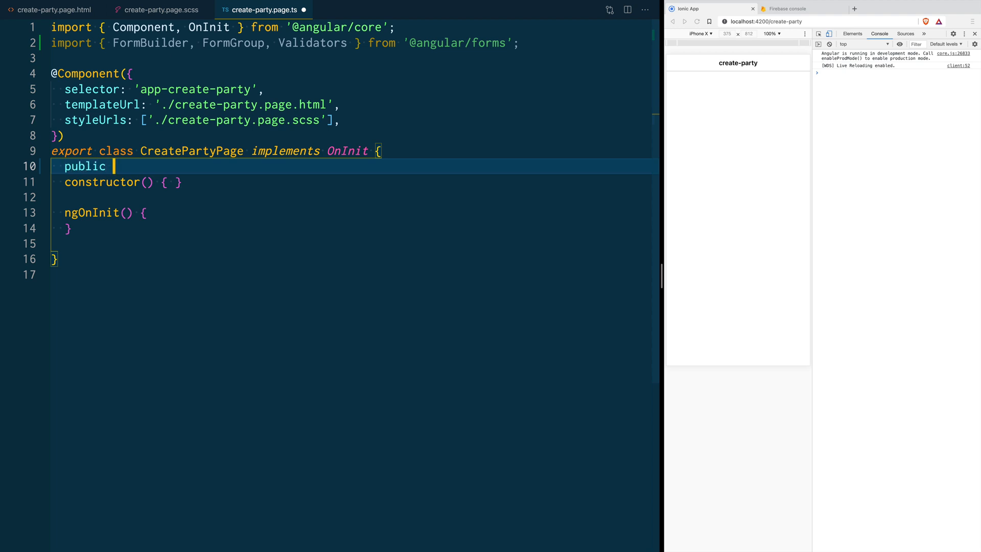
text(creat)
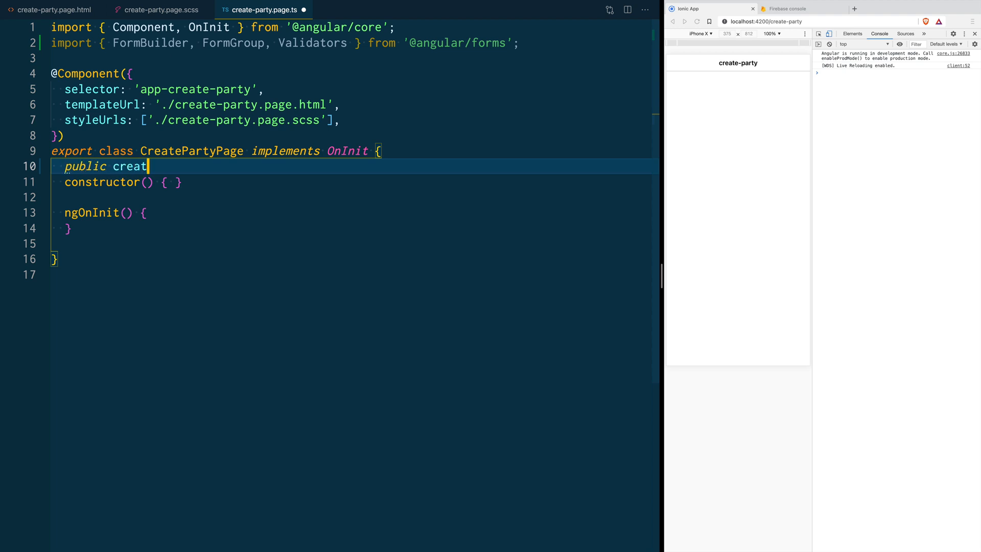
text(ePartyForm)
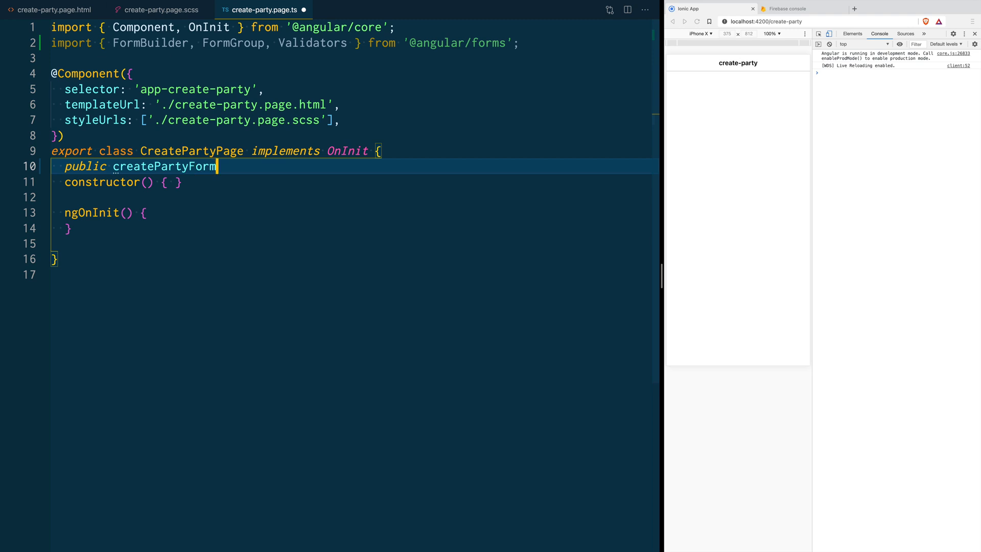
text(: Form)
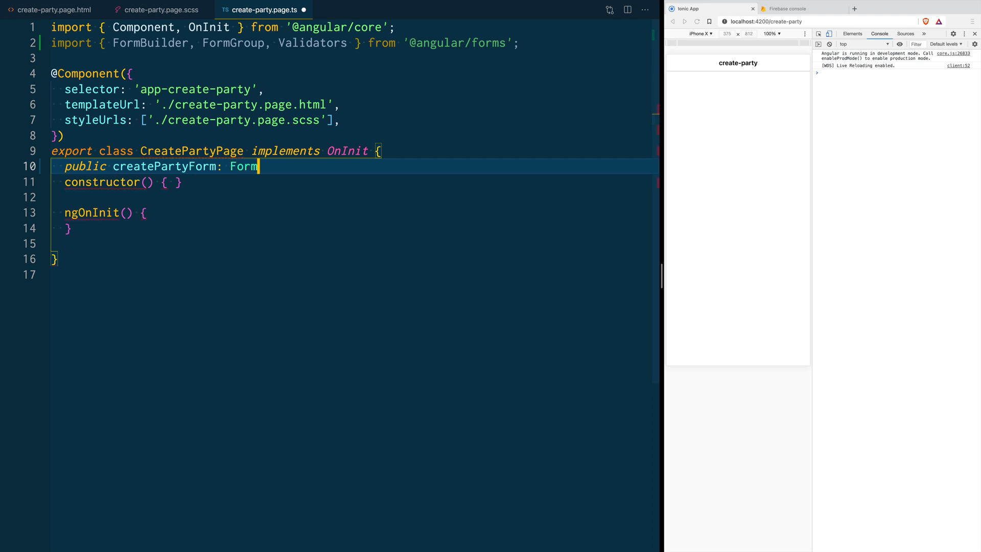
text(Group;)
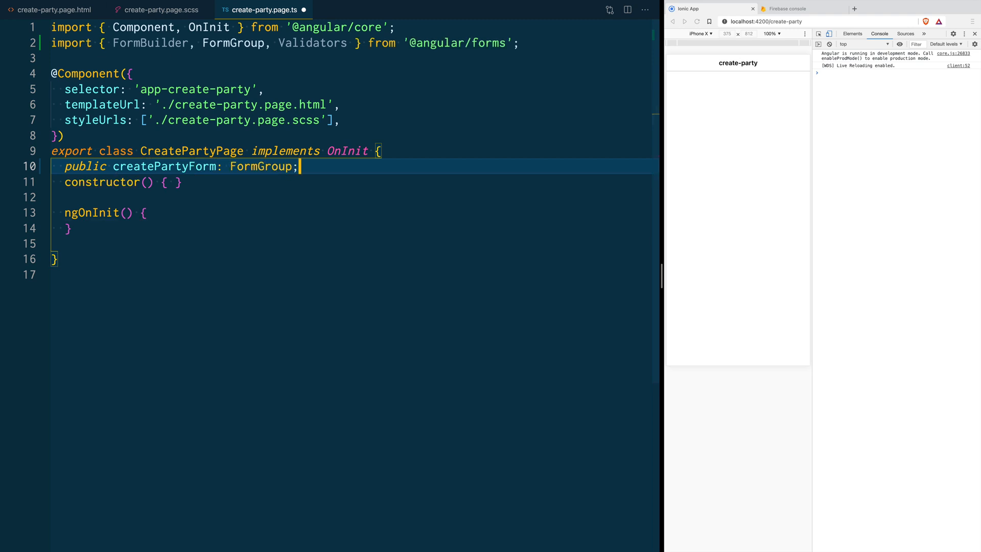
- Inject public formBuilder: FormBuilder and assign createPartyForm = this.formBuilder.group({})
click(148, 182)
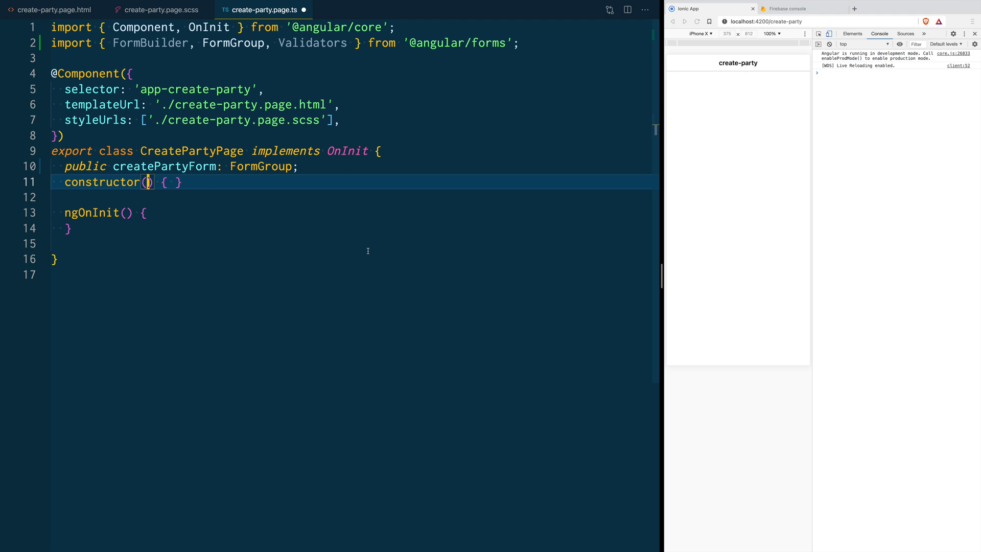
text(public formBuilder: FormBuilder)
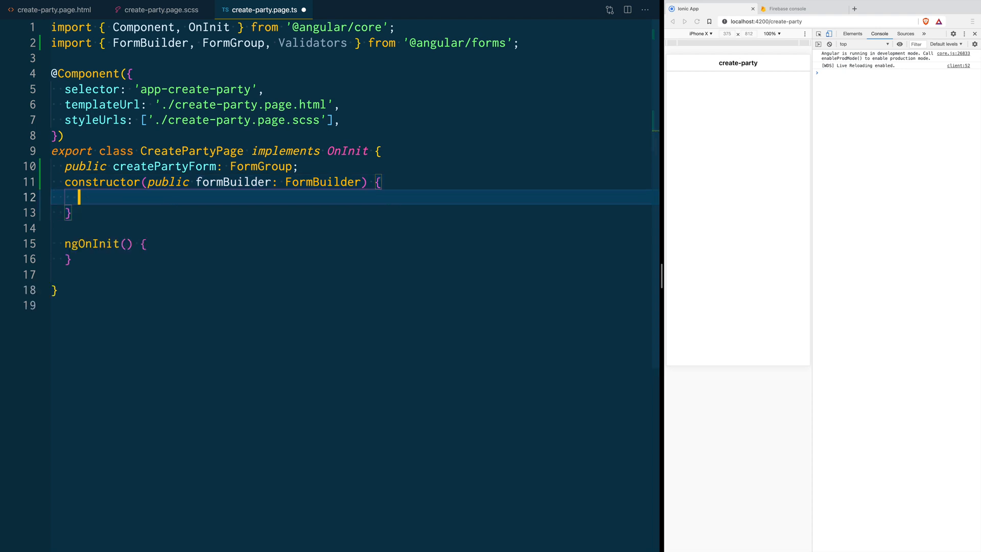
text(this.createPartyForm =)
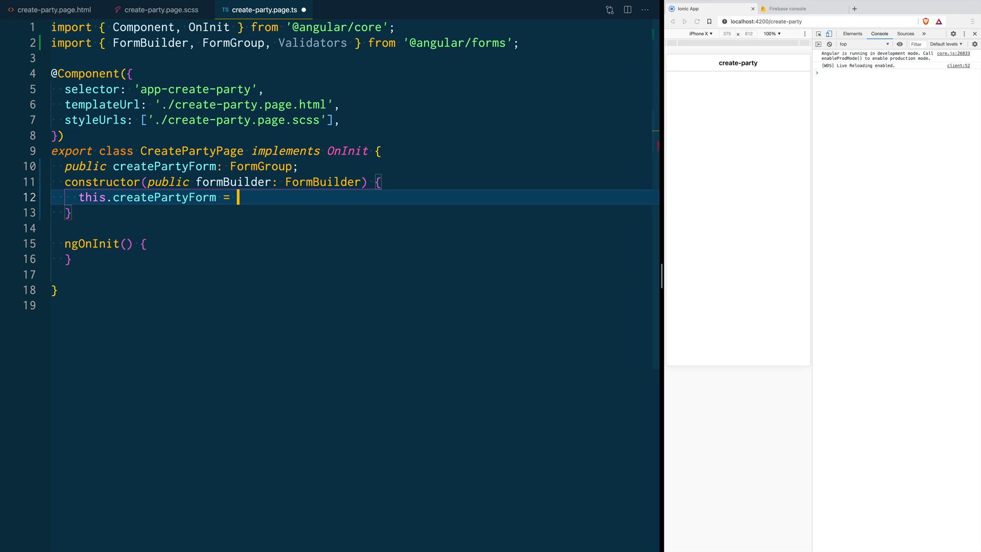
text(this.formBuilder.group)
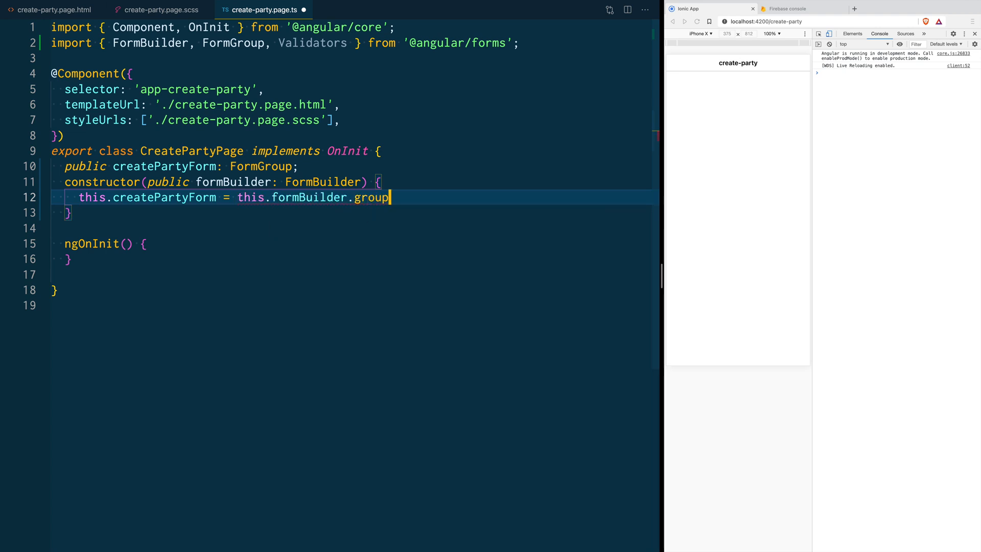
text(({});)
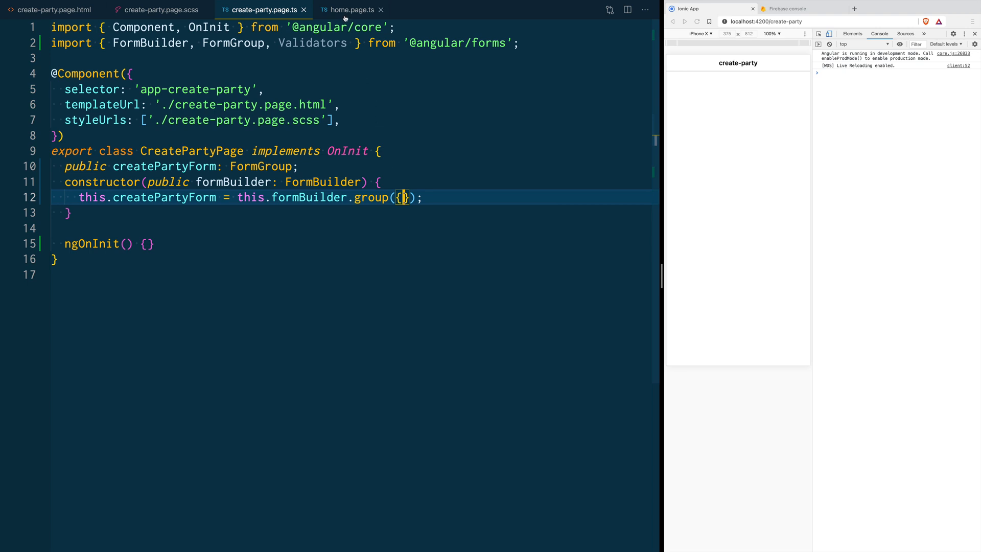
- Remove the Party interface from the end of home.page.ts
click(351, 9)
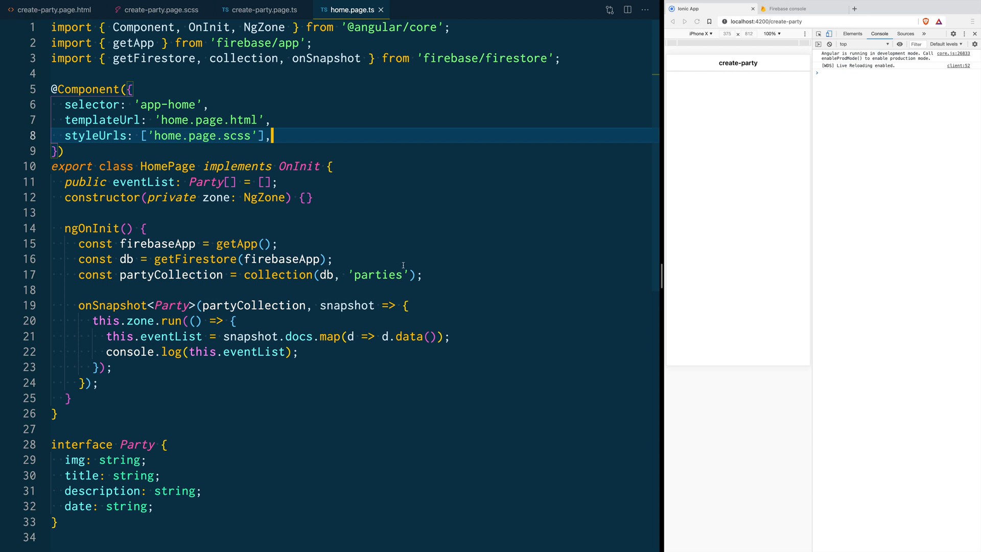
scroll(down, 3)
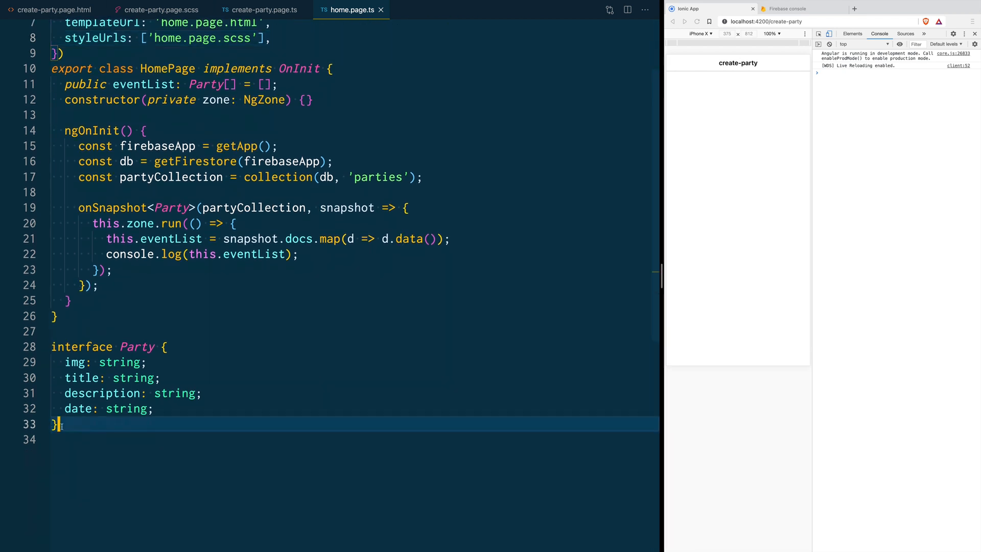
key(enter)
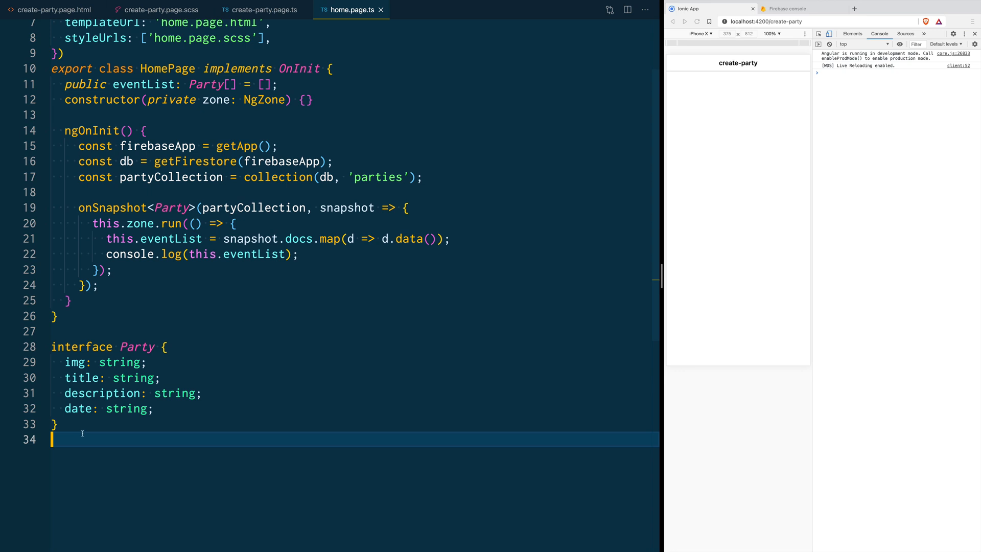
key(Backspace)
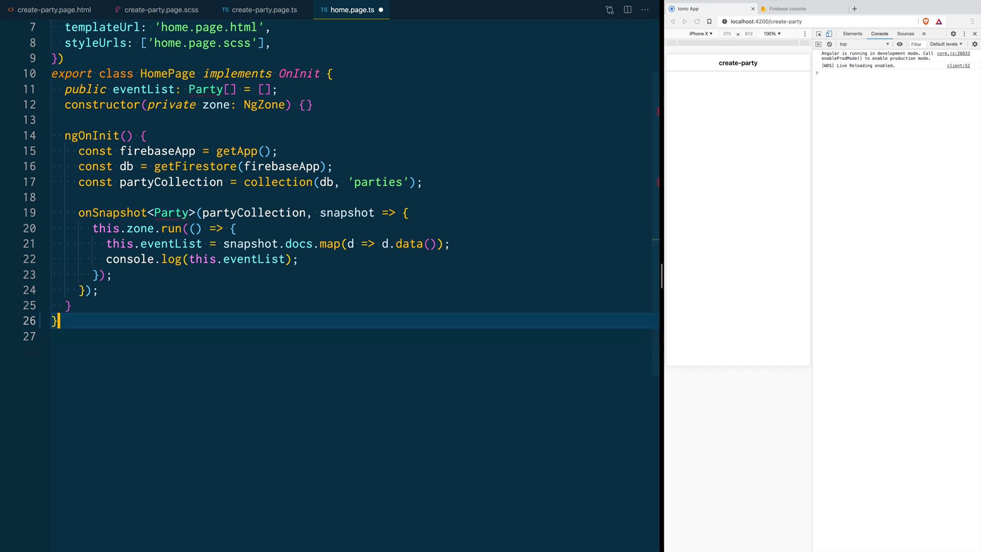
- Create src/app/models/party.ts and export the Party interface from it
click(8, 11)
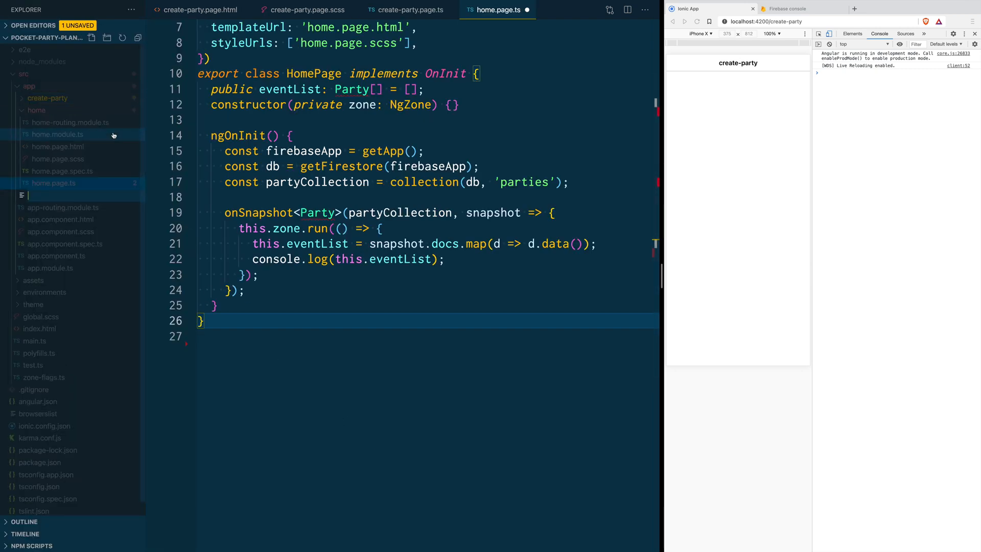
text(models)
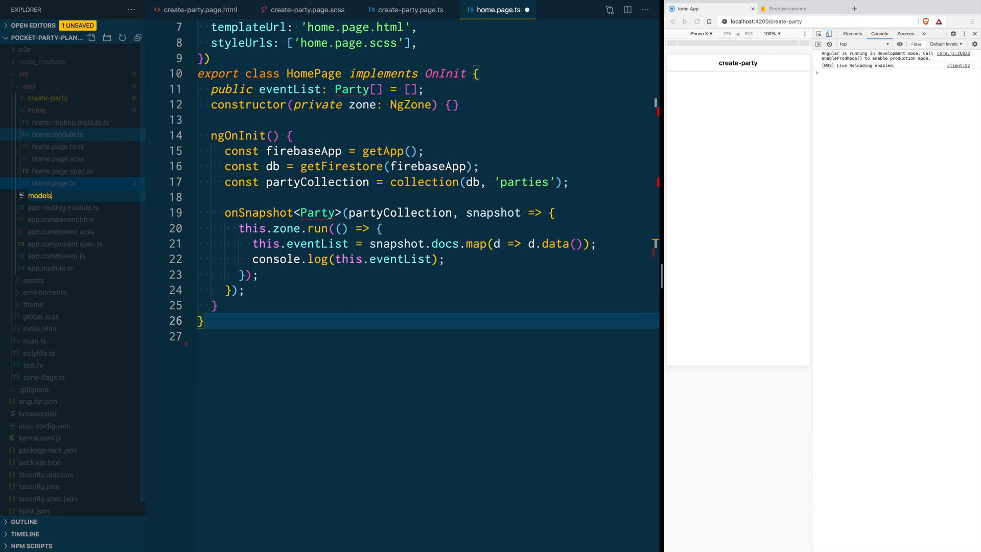
text(/party)
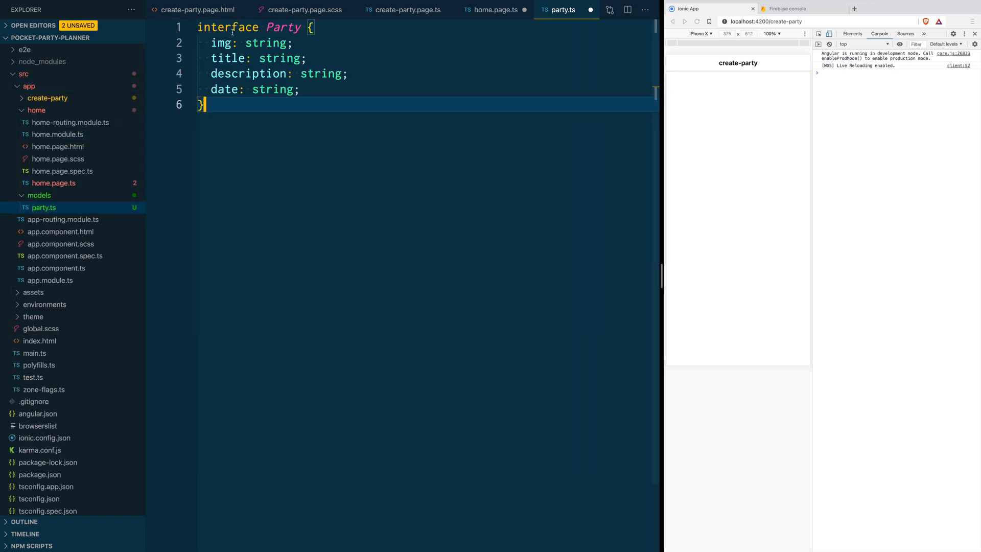
text(ex)
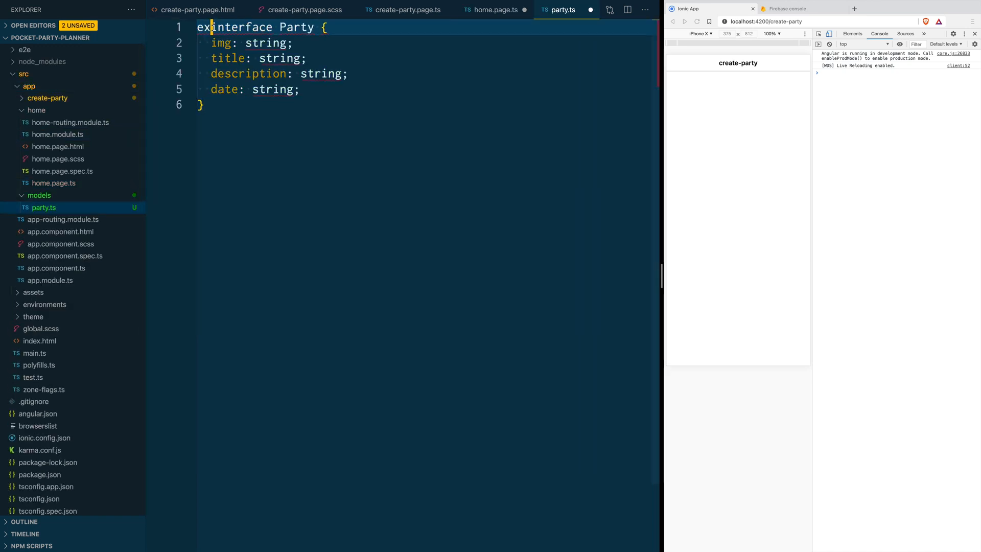
- Import { Party } from '../models/party' into the home and create-party pages
click(494, 10)
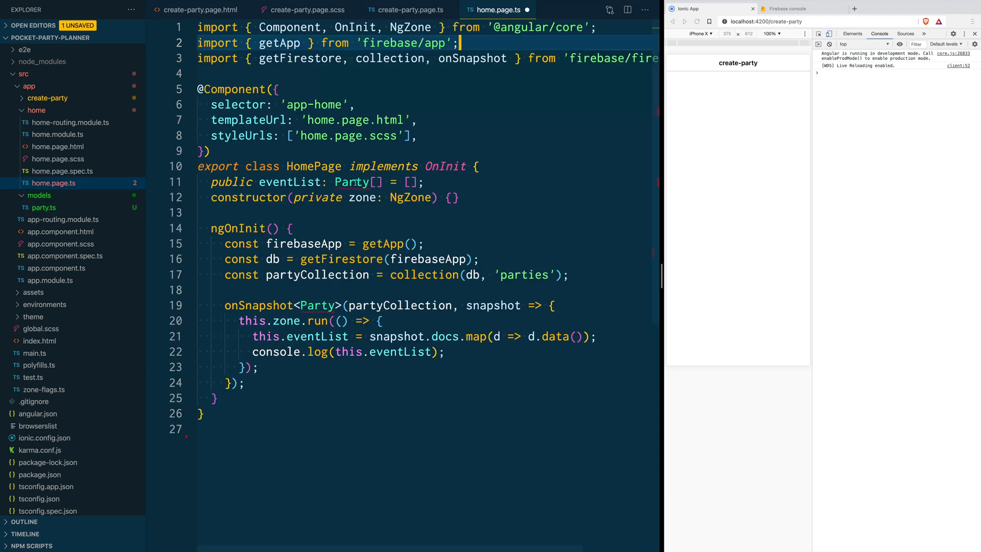
mouse_move(478, 40)
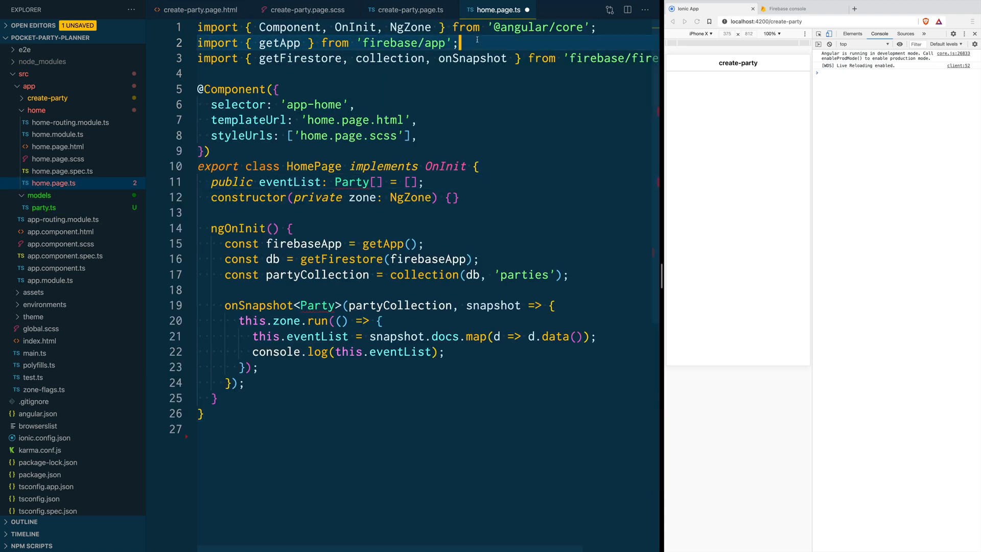
text(import { Party } from '../models/party';)
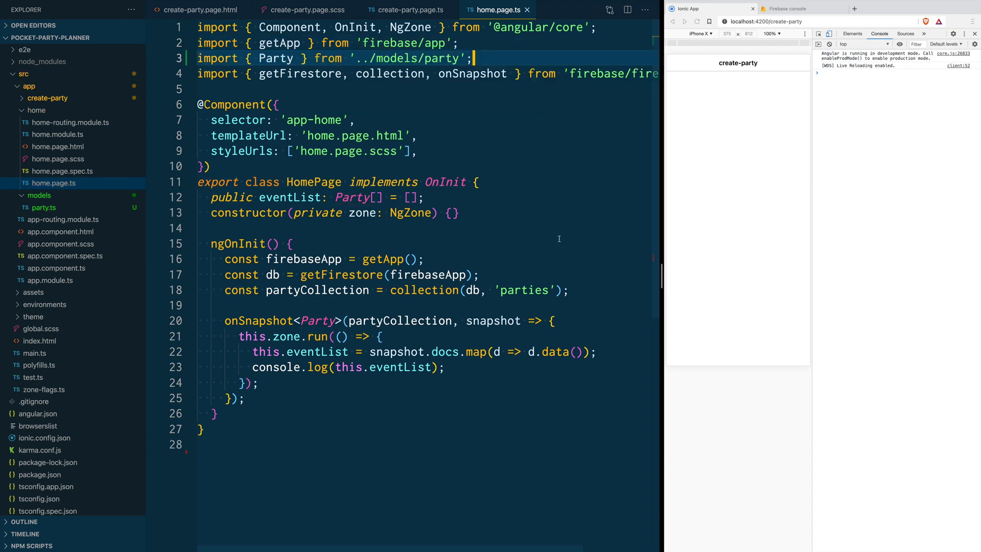
click(410, 9)
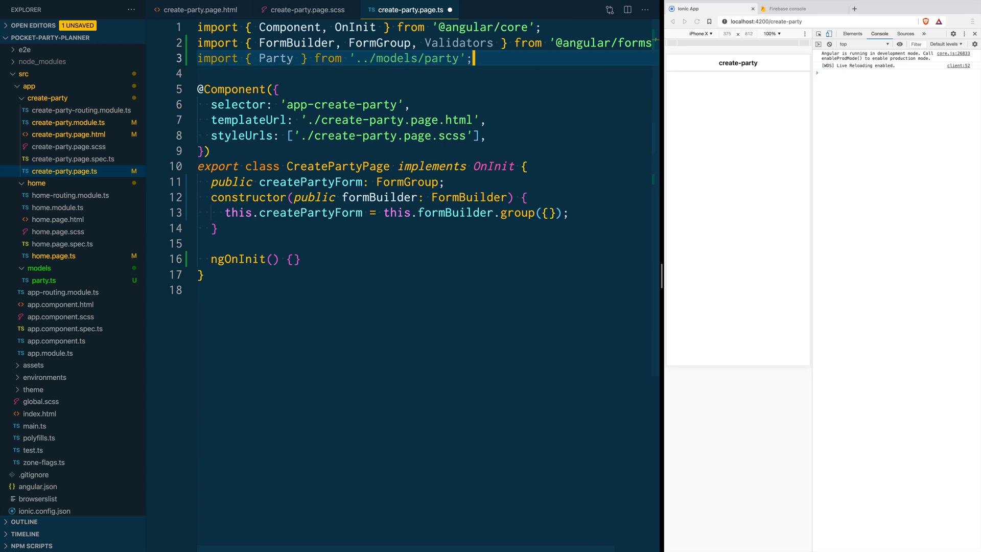
- Add a required title control to the form group using Validators.compose([Validators.required])
click(546, 212)
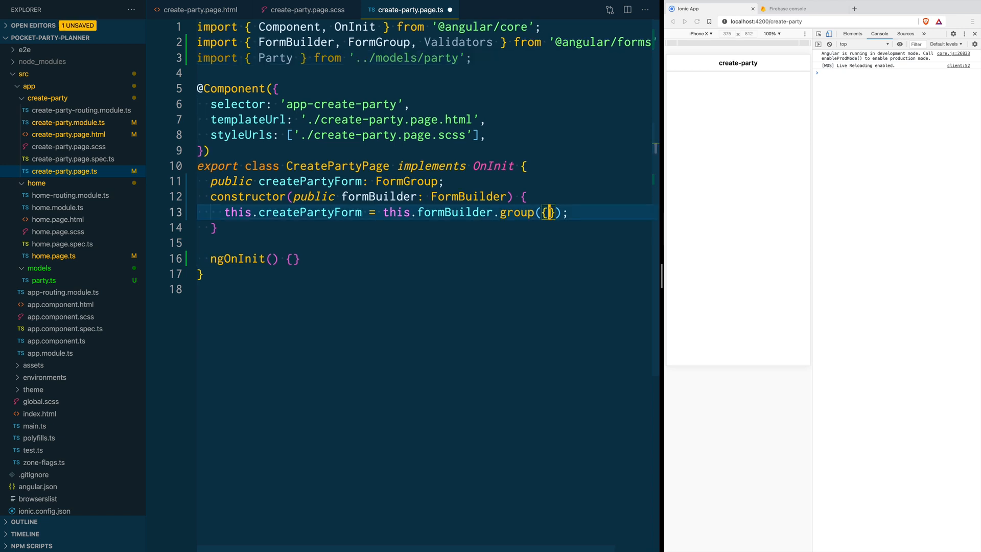
key(Enter)
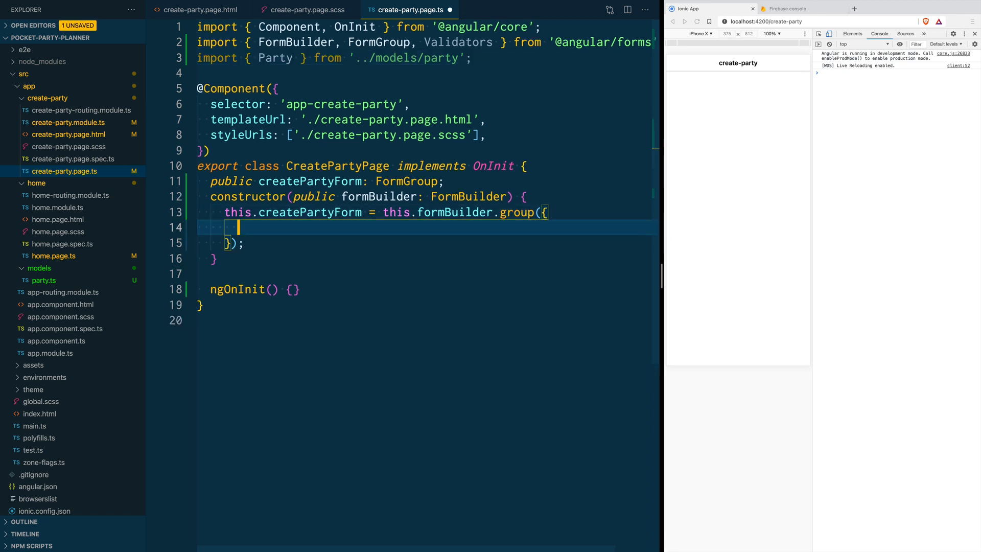
text(title: ['', Validators.compose([Validators.required])],)
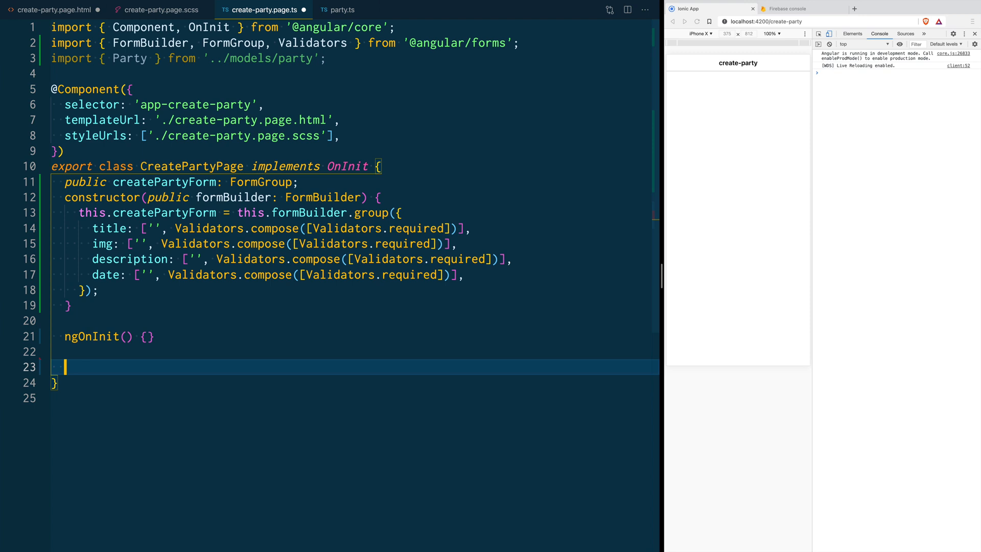
- Add addParty(): void that logs this.createPartyForm.value to the console
text(addParty(): void {})
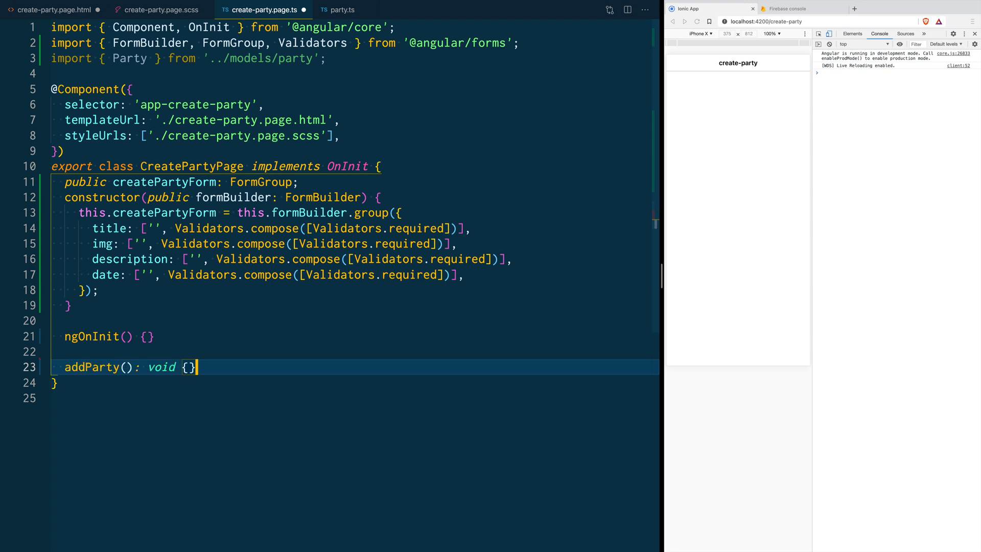
key(Enter)
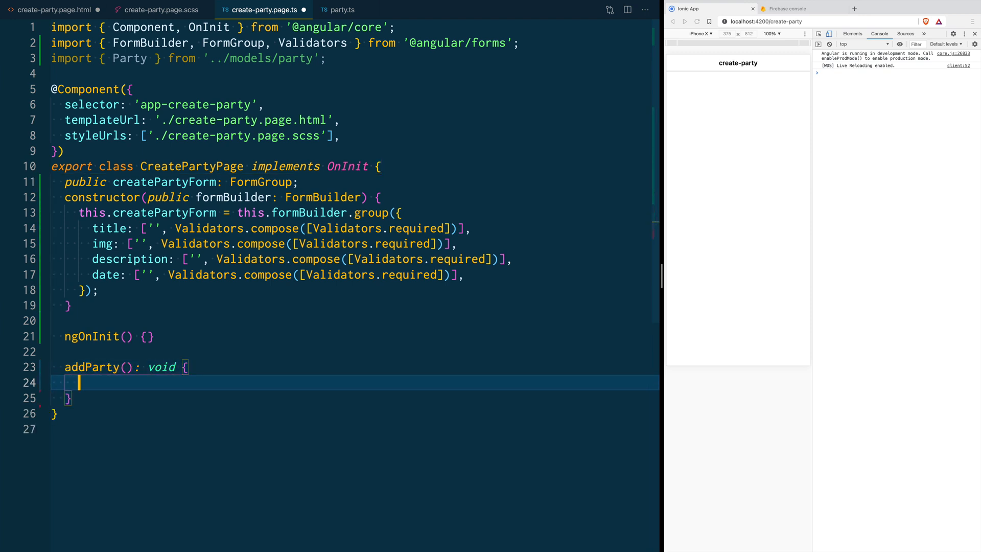
text(console.log(this.)
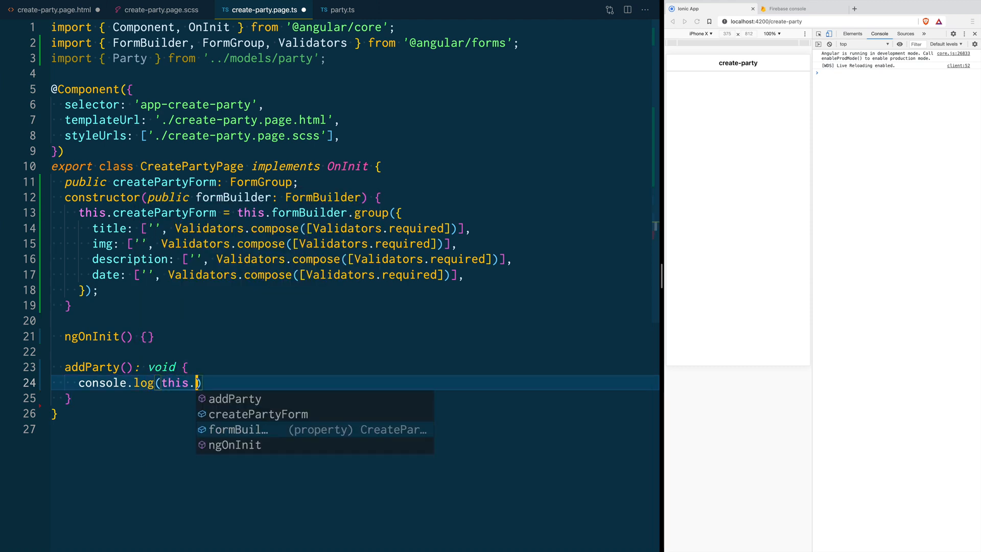
text(createPartyForm.value)
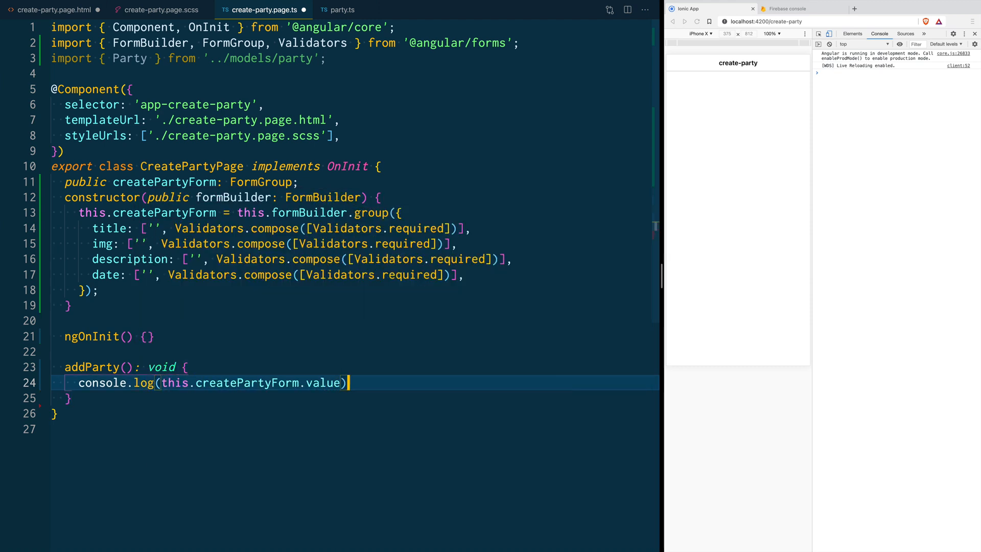
text(;)
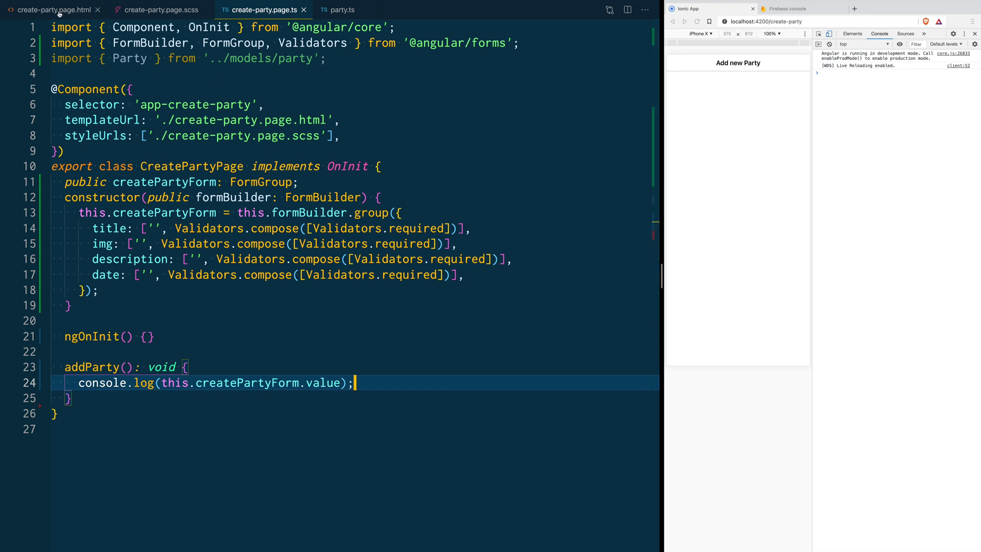
- Add a <form [formGroup]="createPartyForm" (submit)="addParty()" novalidate> to create-party.page.html
click(52, 9)
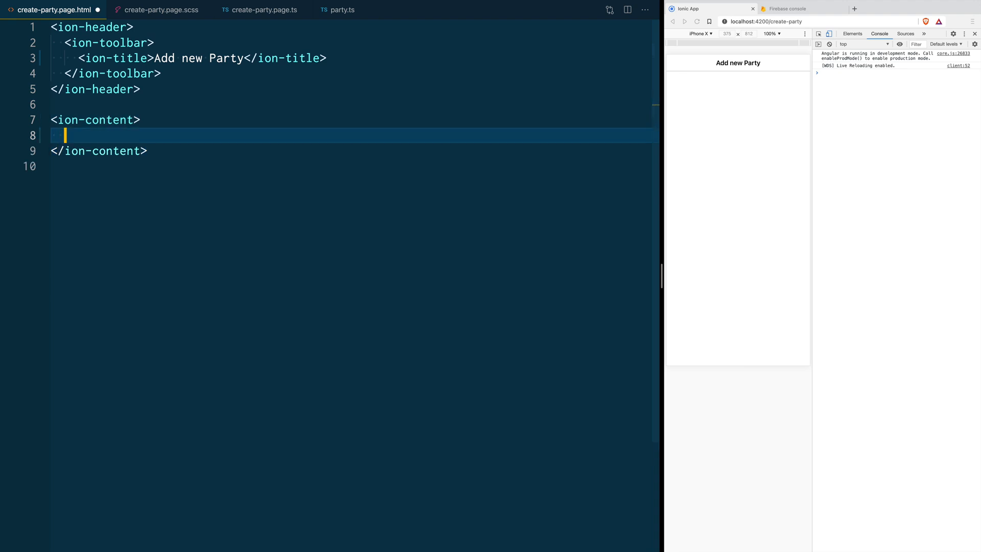
text(<form [formGroup]="createPartyForm" (submit)="addParty()" novalidate></form>)
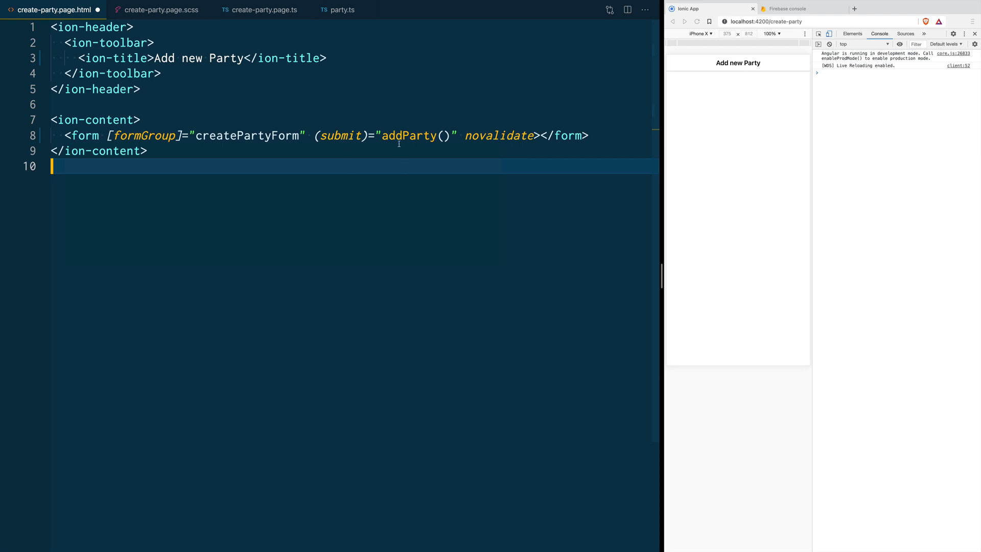
mouse_move(454, 183)
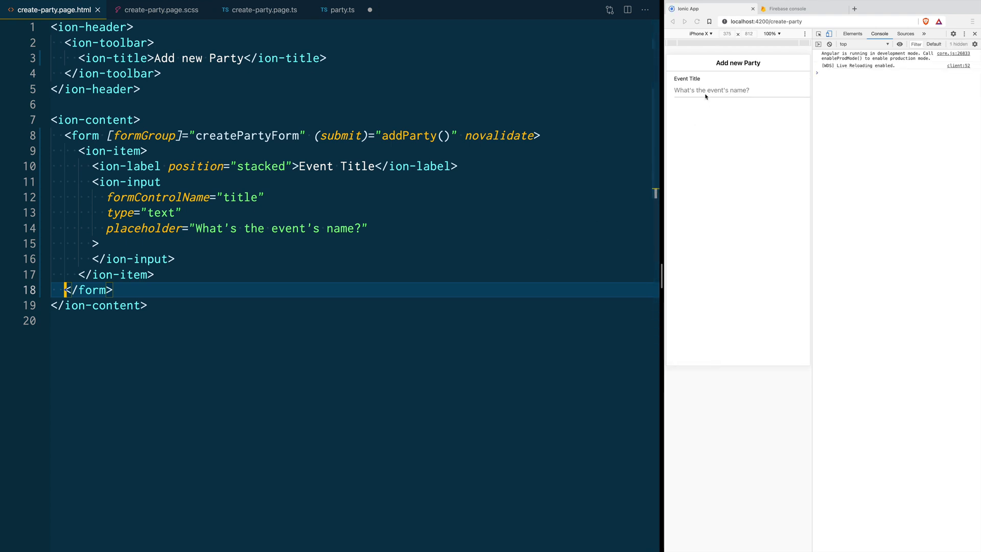
- Add <ion-button expand="block" type="submit">Save</ion-button> before the form's closing tag
click(265, 165)
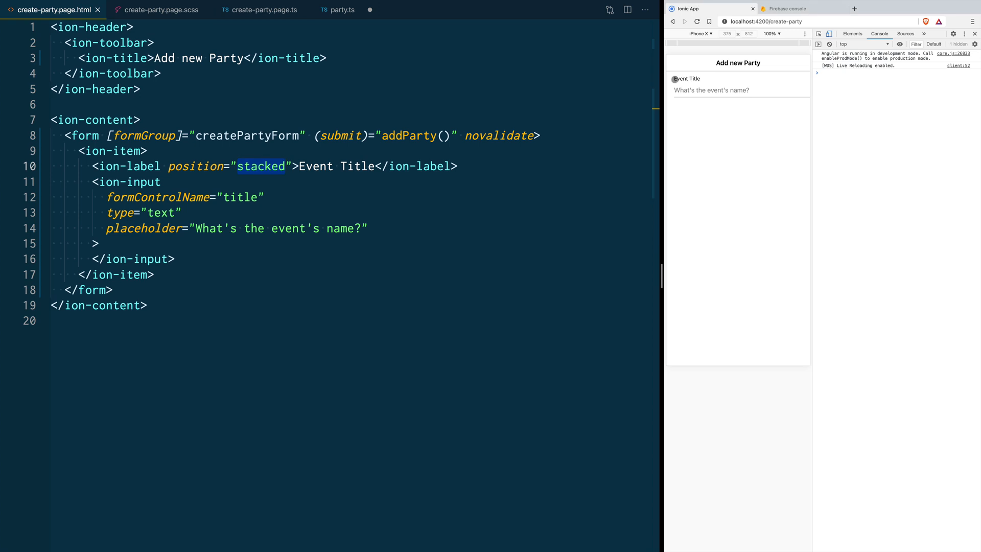
mouse_move(247, 216)
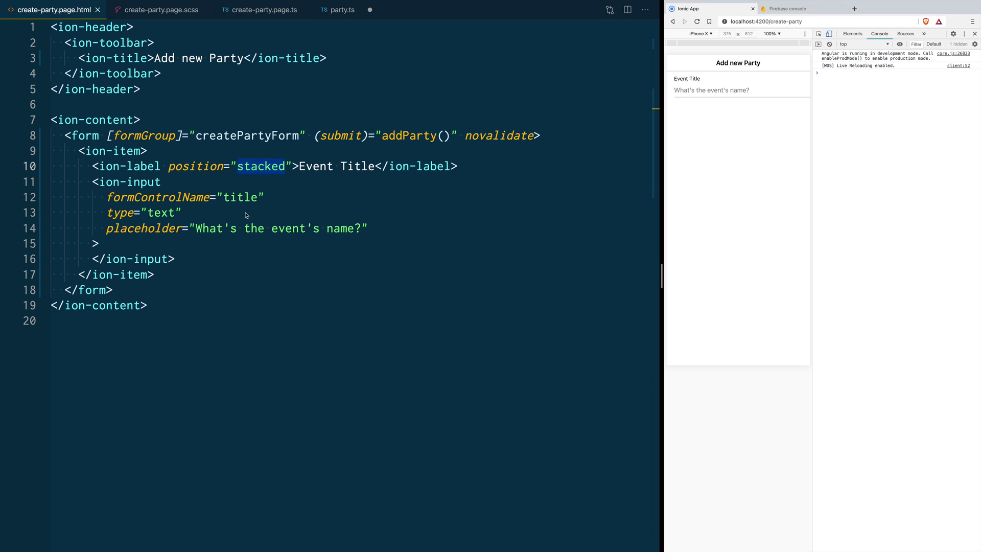
mouse_move(320, 171)
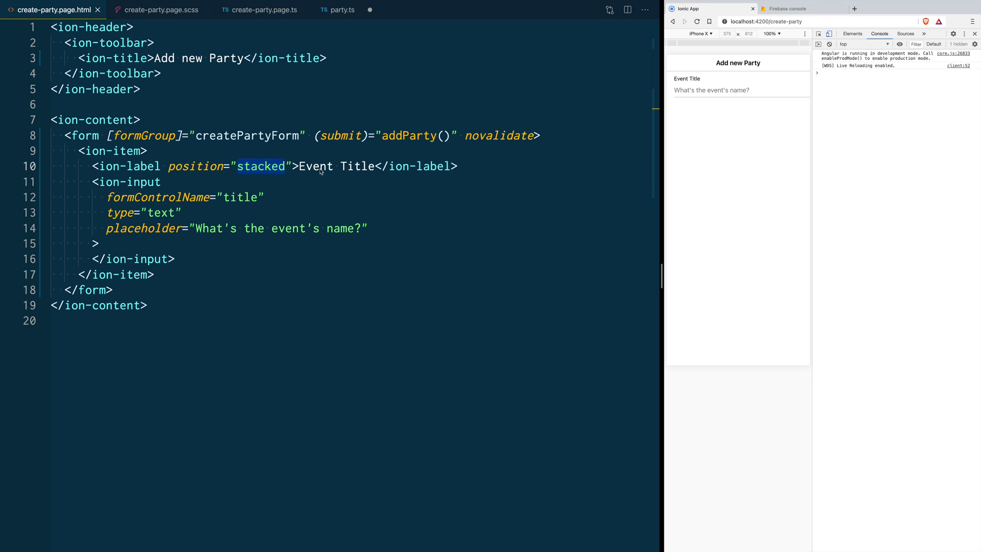
click(300, 166)
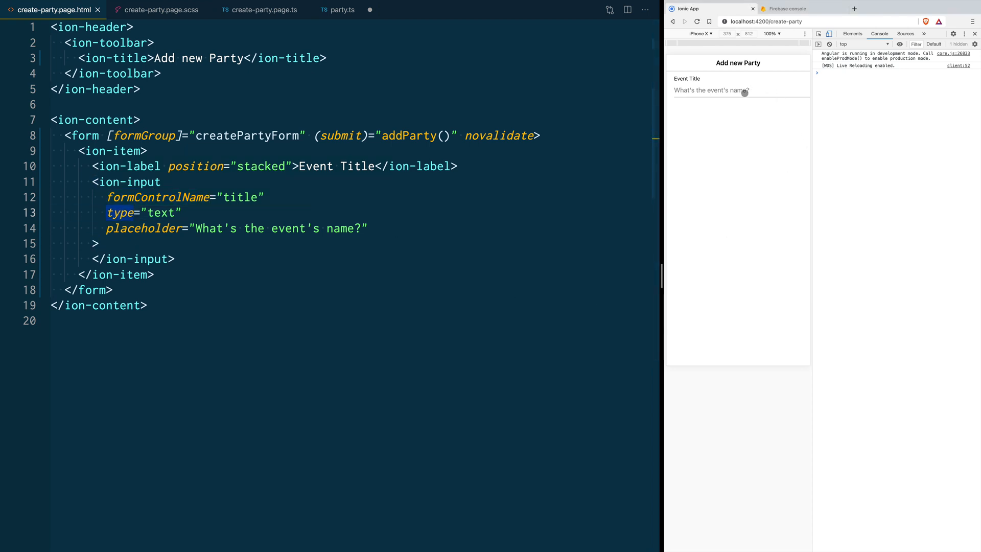
text(frrvckkrf)
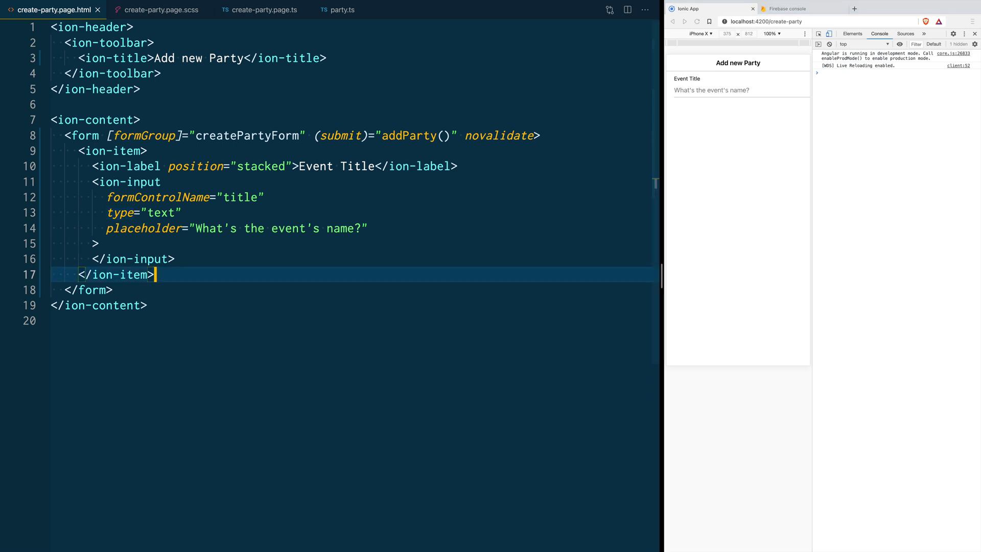
key(enter)
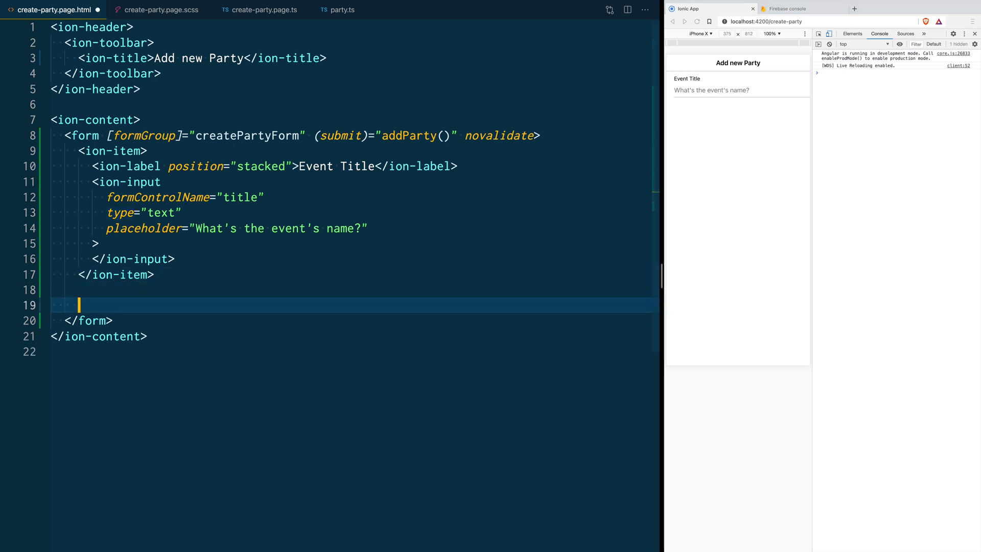
text(<ion-button expand="block" type="submit">Save</ion-button>)
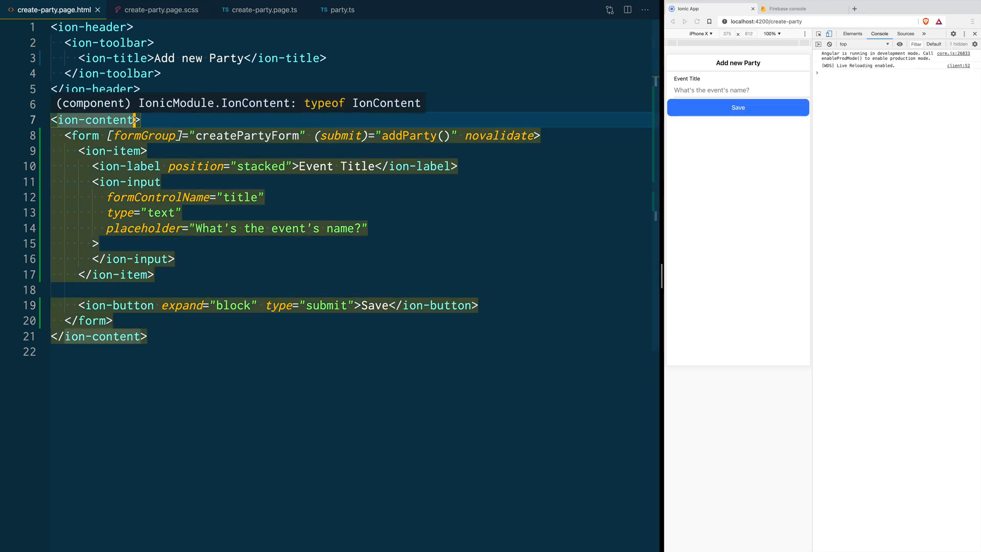
text(class="i)
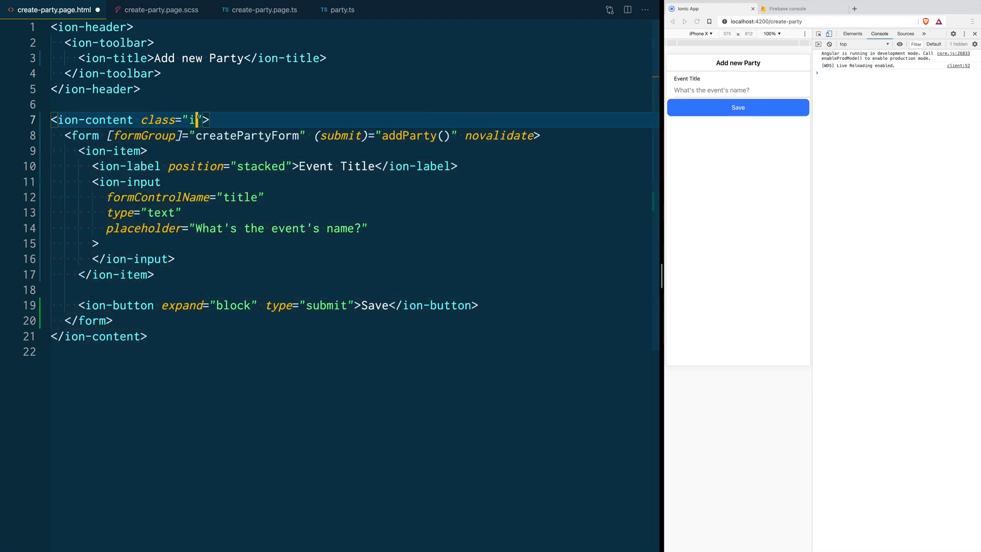
- Set class="ion-padding" on ion-content and submit a test title in the preview
text(on-padding)
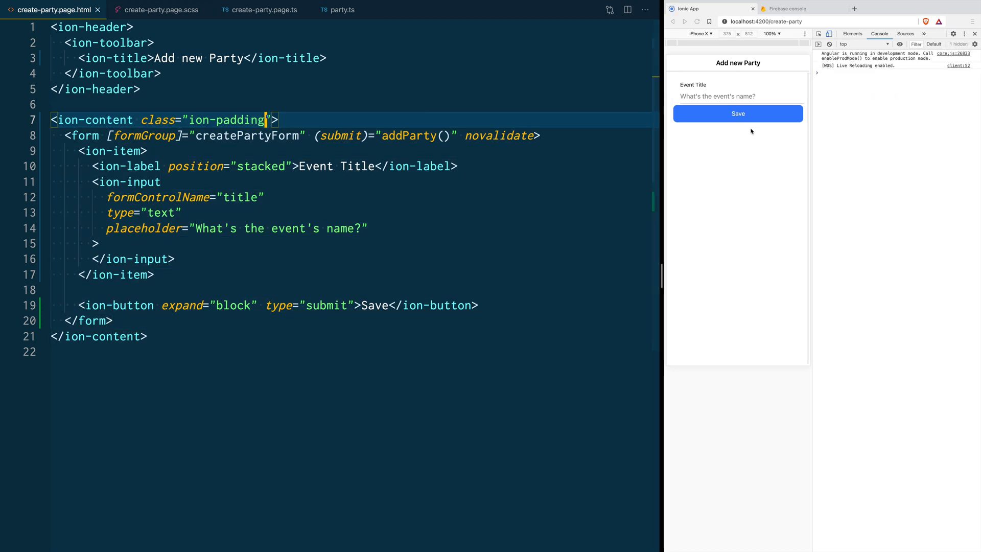
mouse_move(519, 213)
text(uhvhkdcevr)
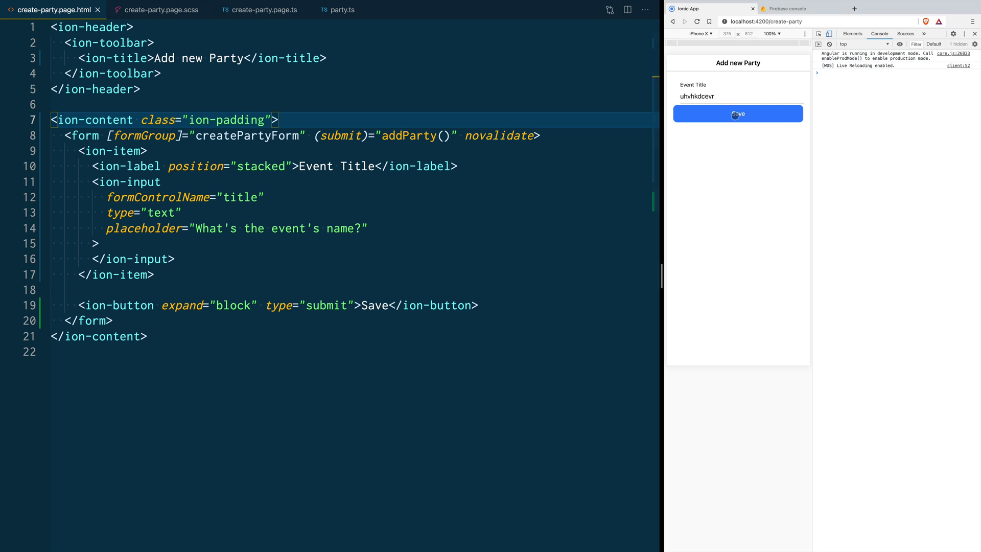
click(737, 113)
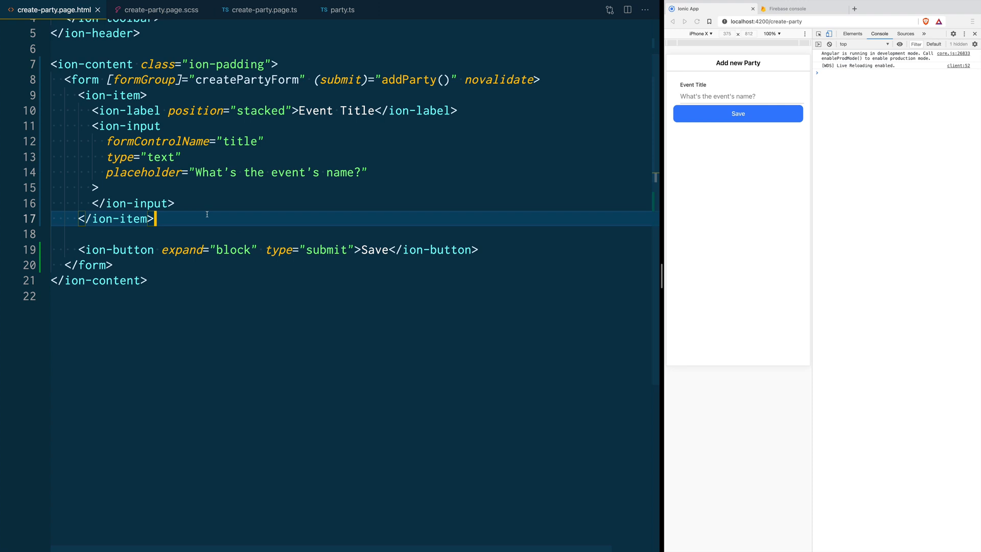
- Add an ion-item with a stacked Description label and ion-textarea formControlName="description"
key(Enter)
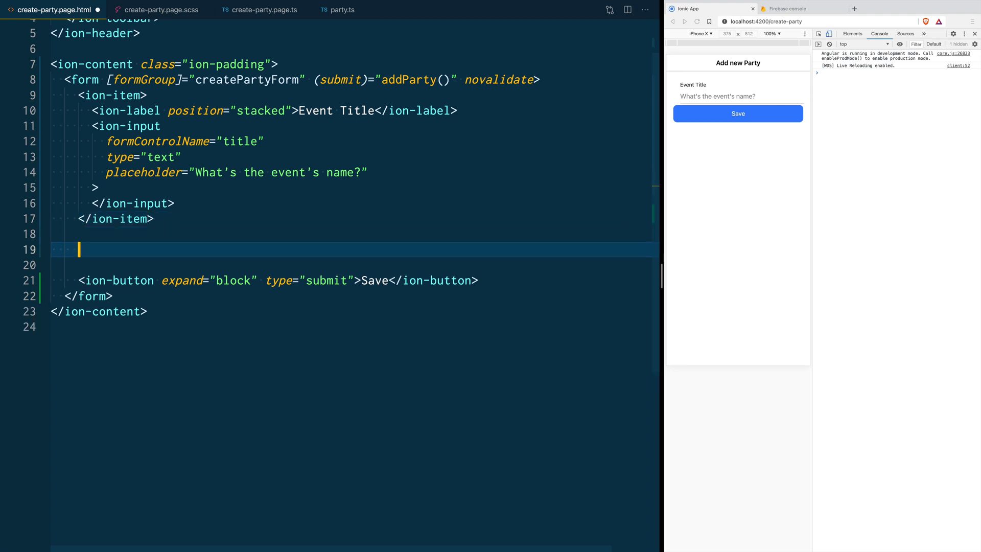
text(<ion-item>)
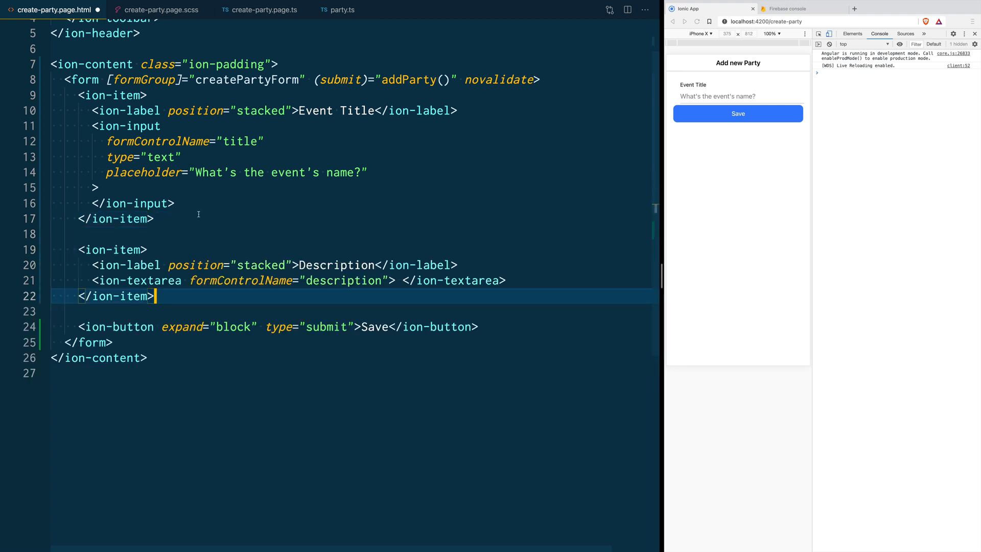
mouse_move(223, 300)
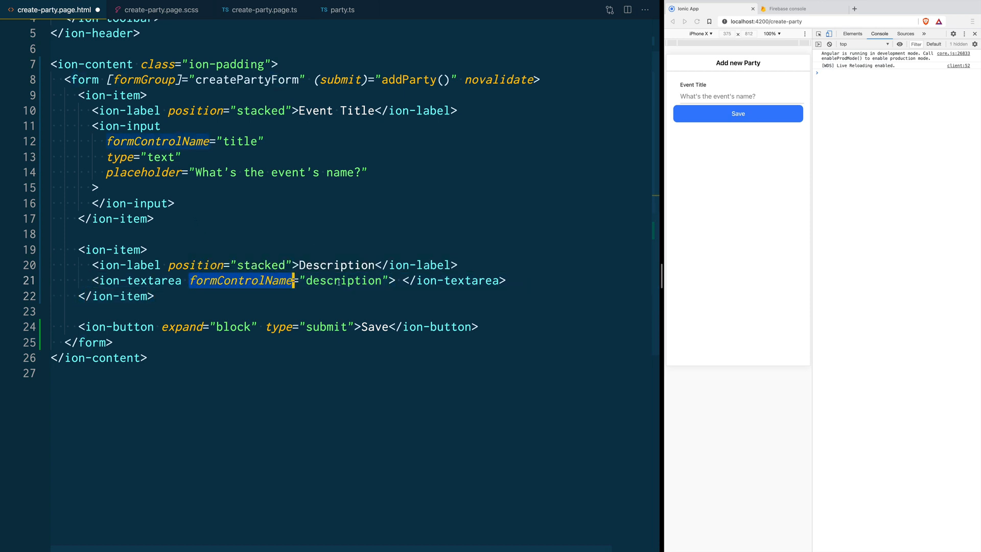
double_click(343, 280)
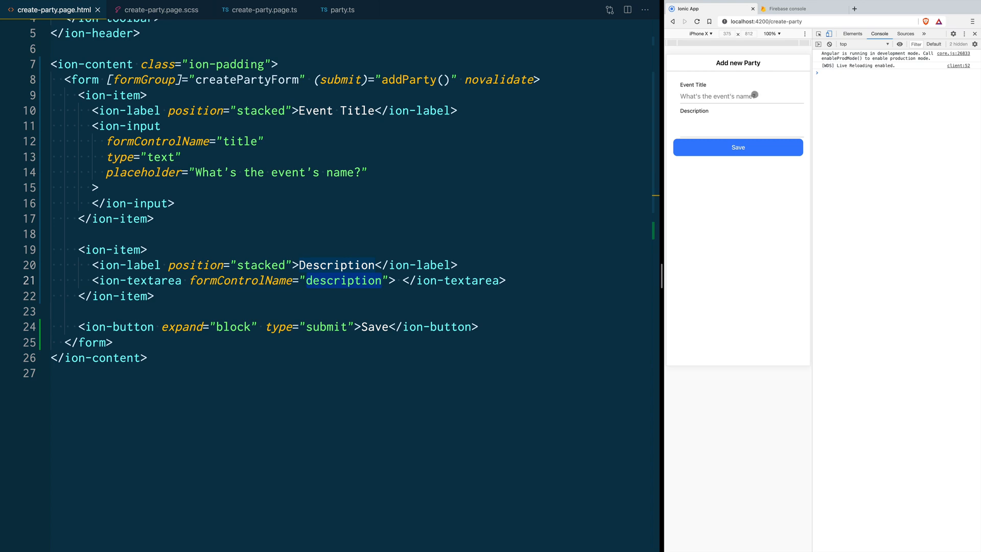
- Fill title and description in the preview, Save, and expand the logged form values
text(Event's name)
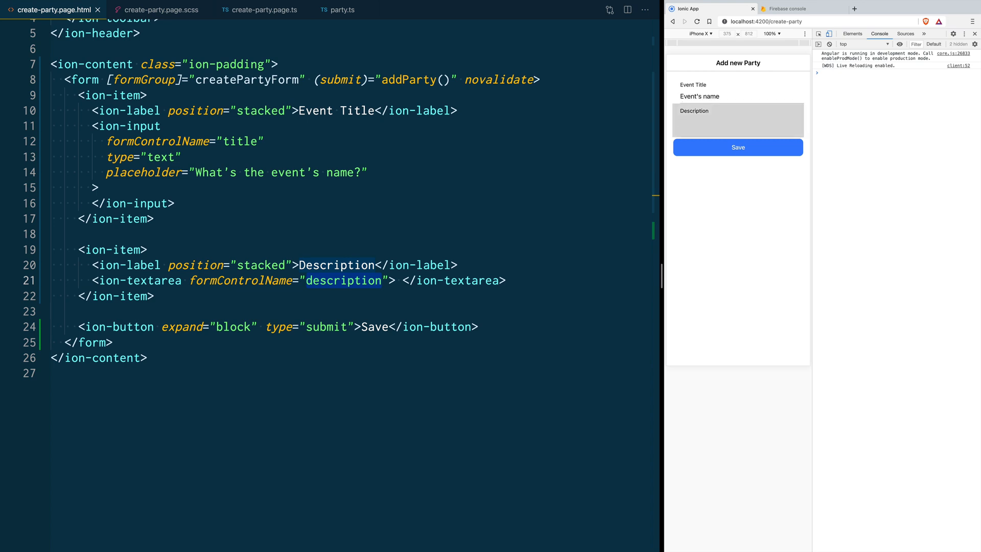
text(Descrilec lkd,c)
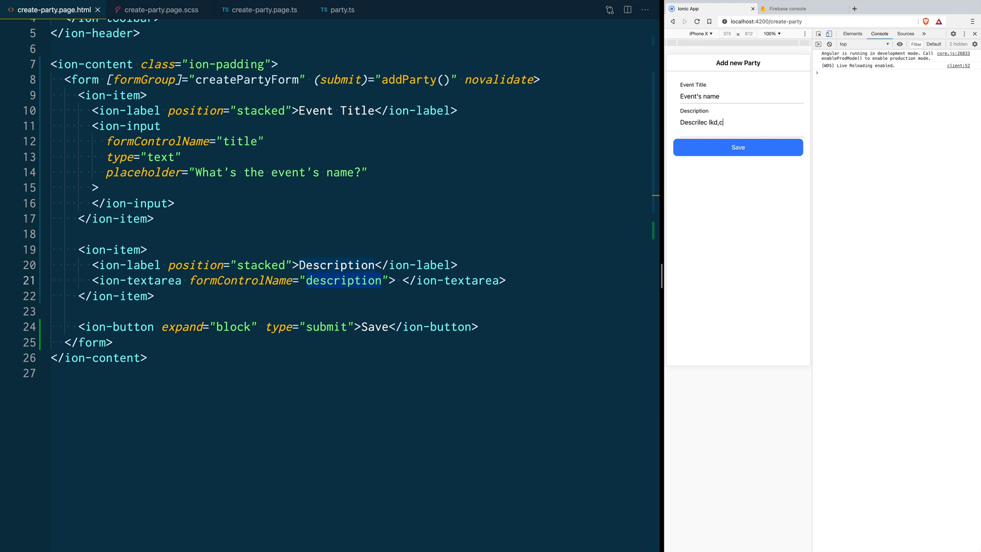
click(738, 148)
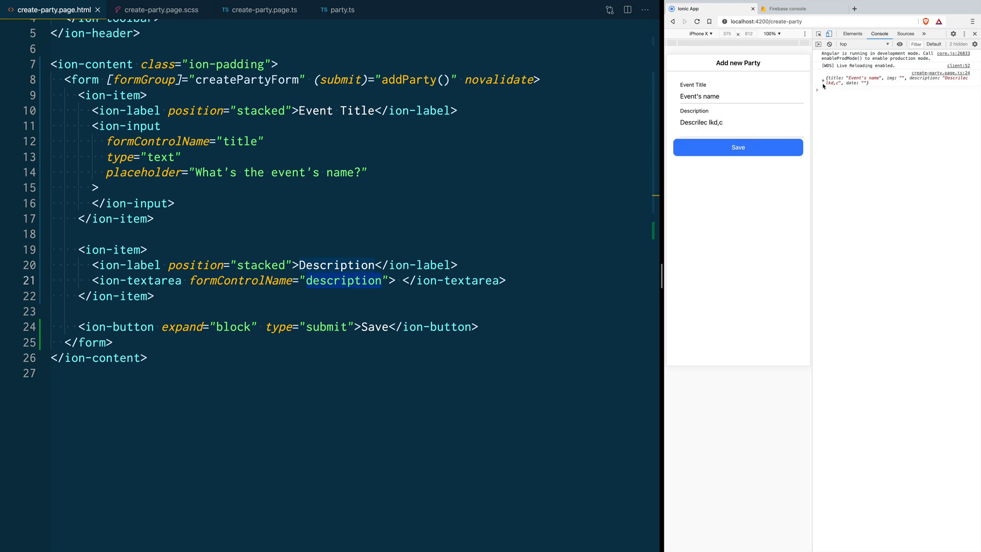
click(817, 78)
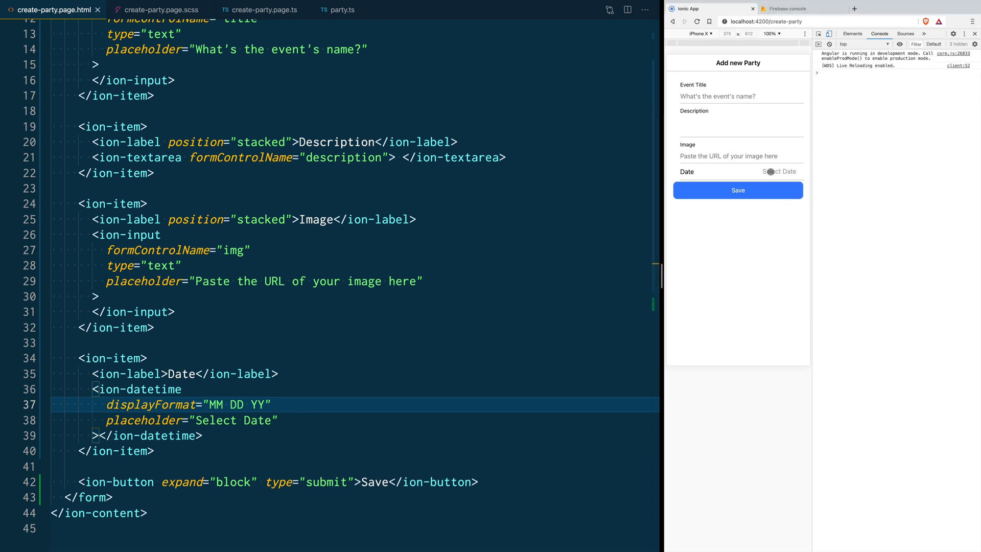
- Try the new Date field's picker in the live preview
click(777, 170)
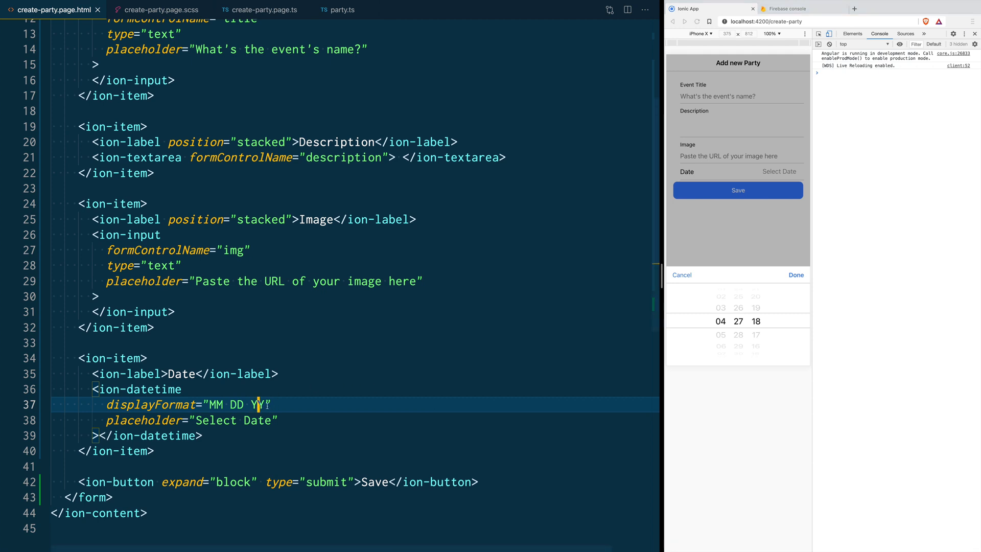
- Change the year format to YYYY and check the picker's year column
text(YY)
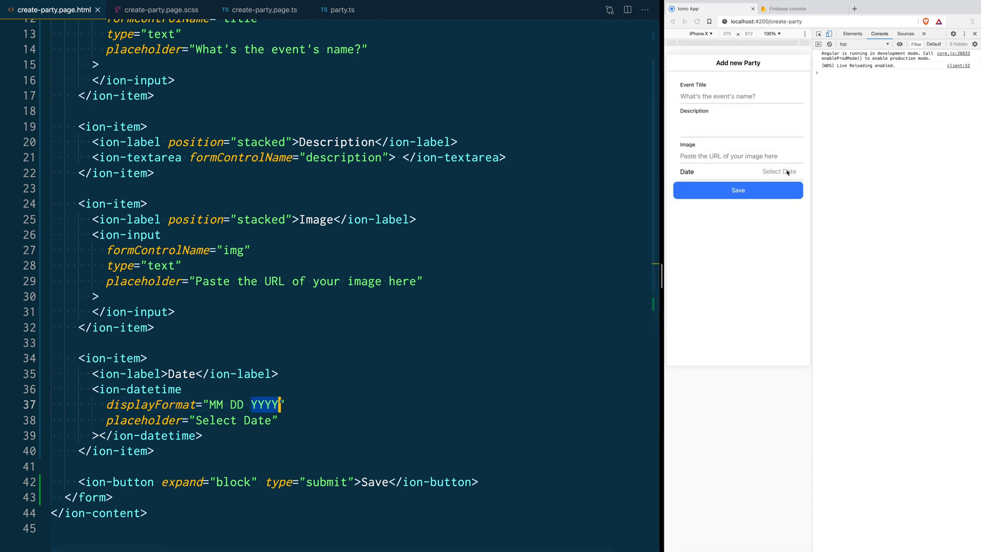
click(779, 171)
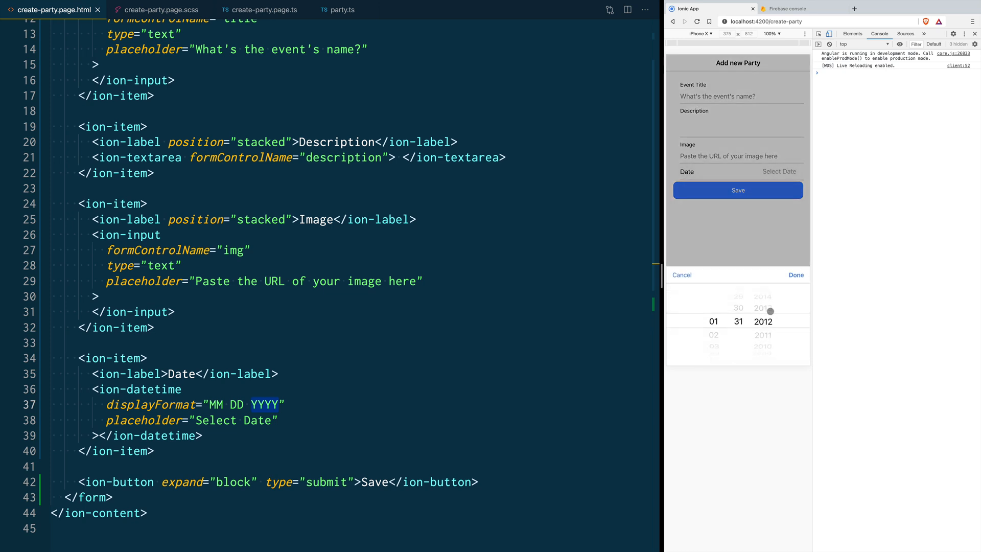
scroll(down, 3)
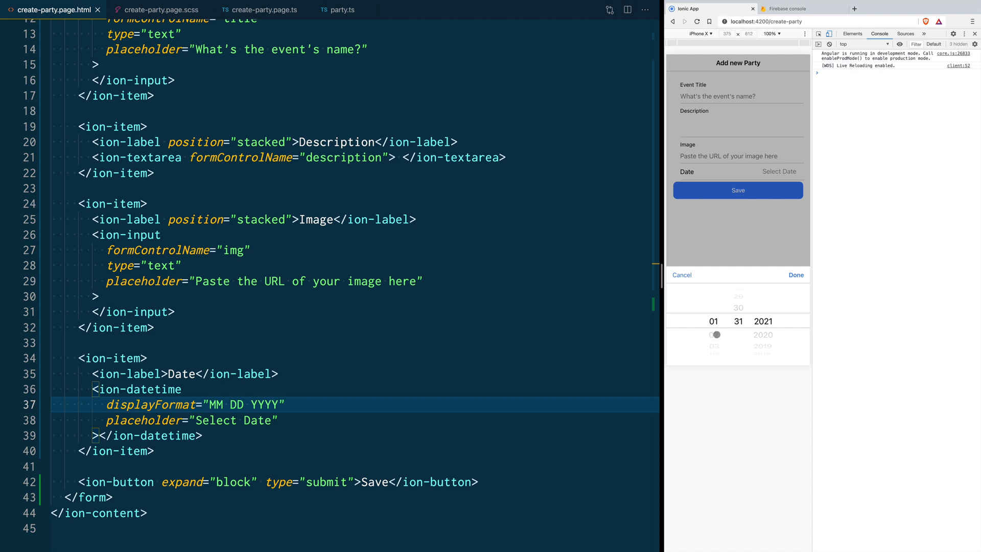
scroll(down, 3)
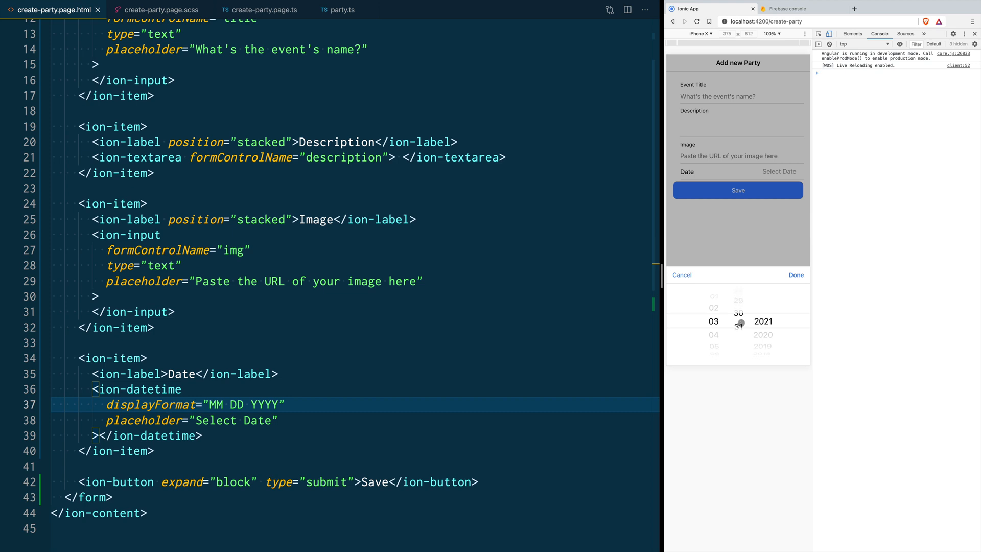
scroll(down, 3)
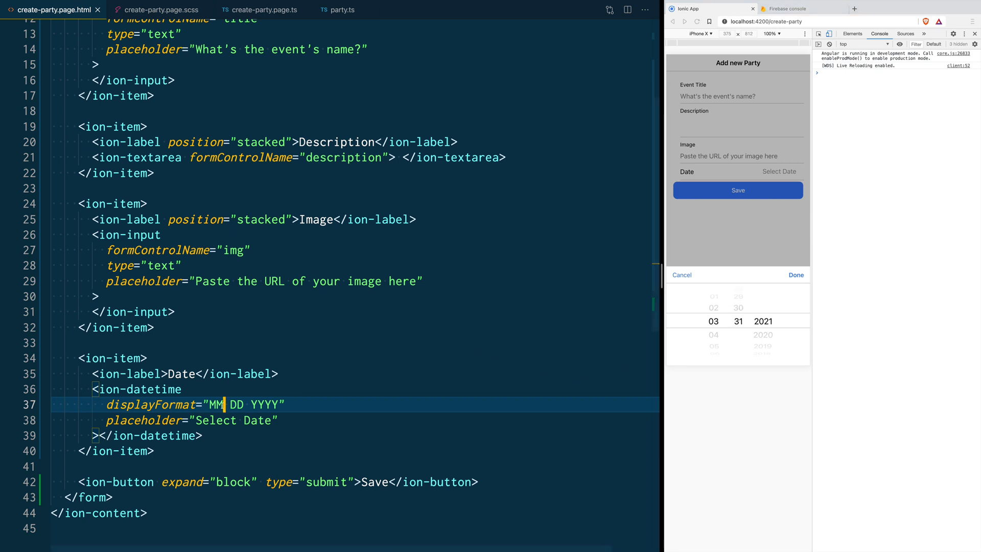
- Change the month format to MMMM, confirm the picker lists full month names, and dismiss it
text(MM)
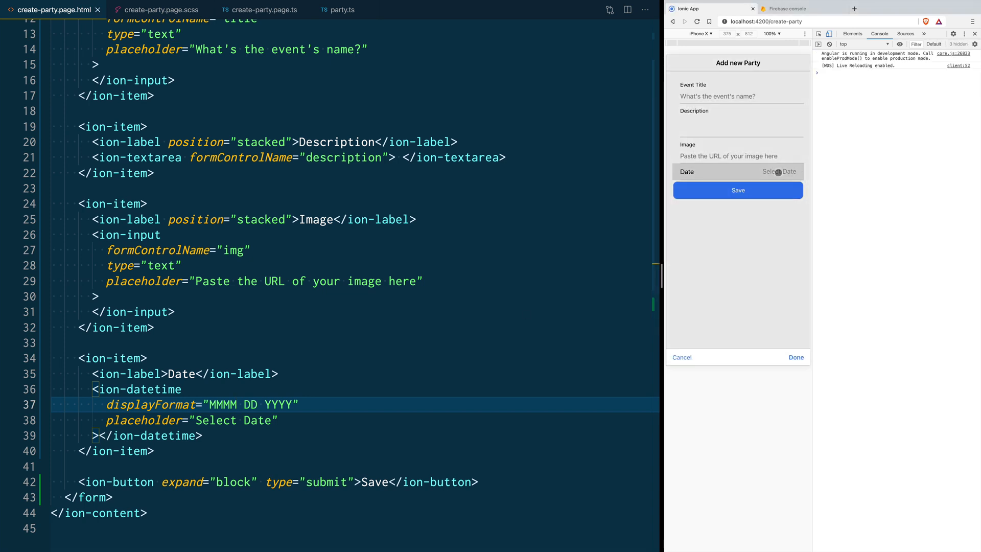
click(779, 172)
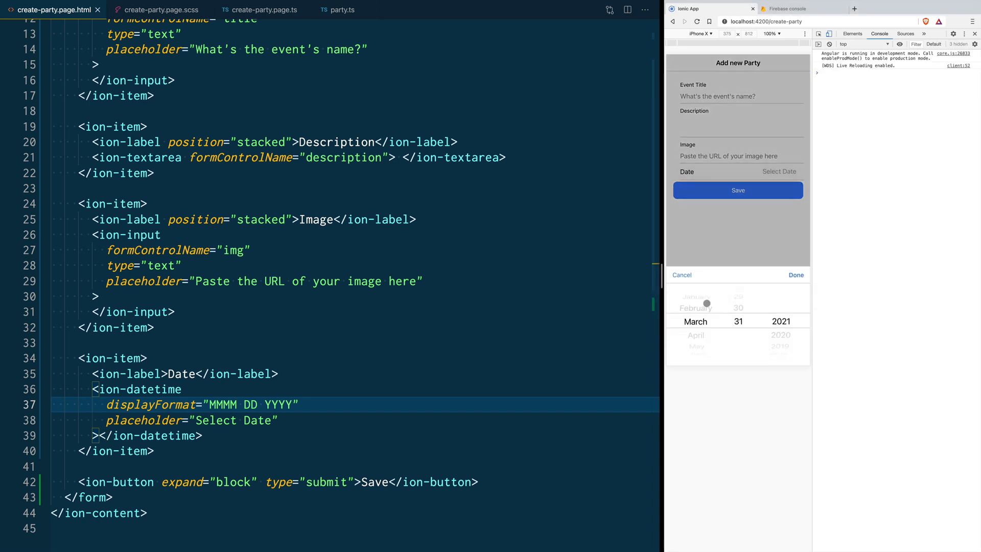
scroll(down, 3)
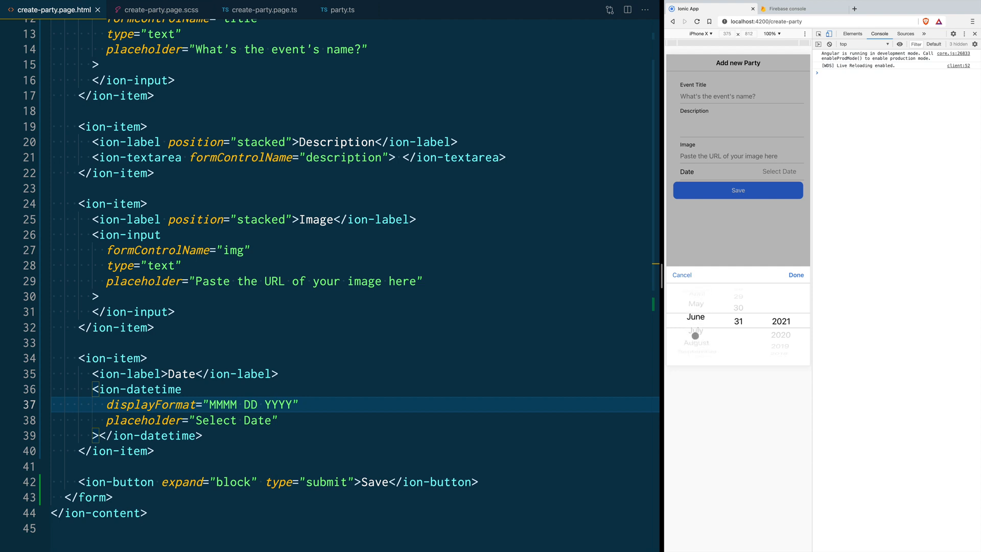
scroll(down, 3)
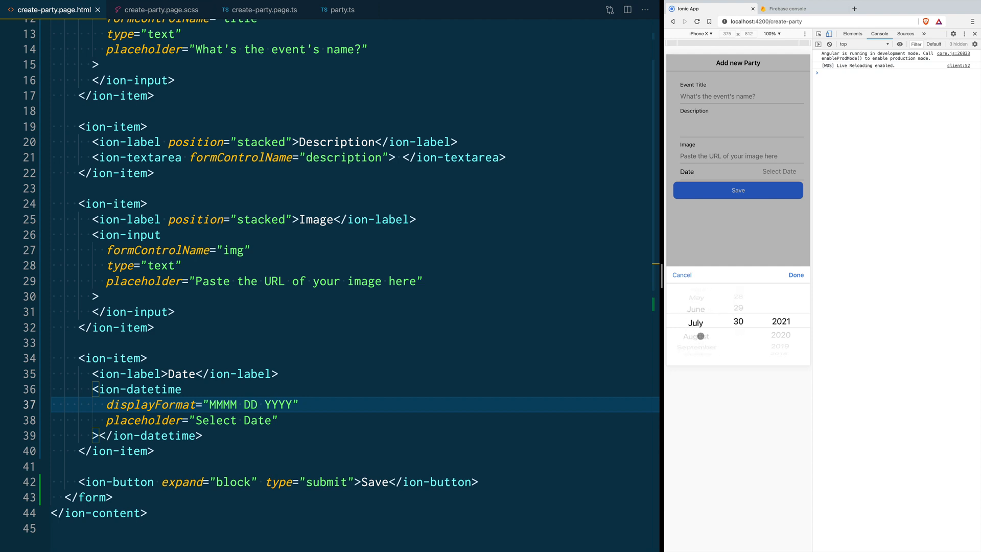
scroll(down, 3)
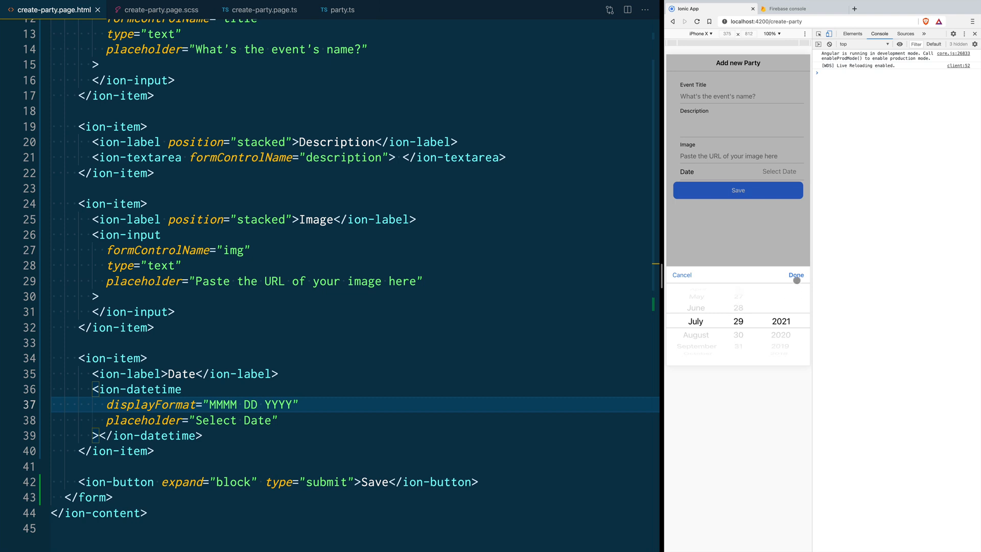
click(795, 275)
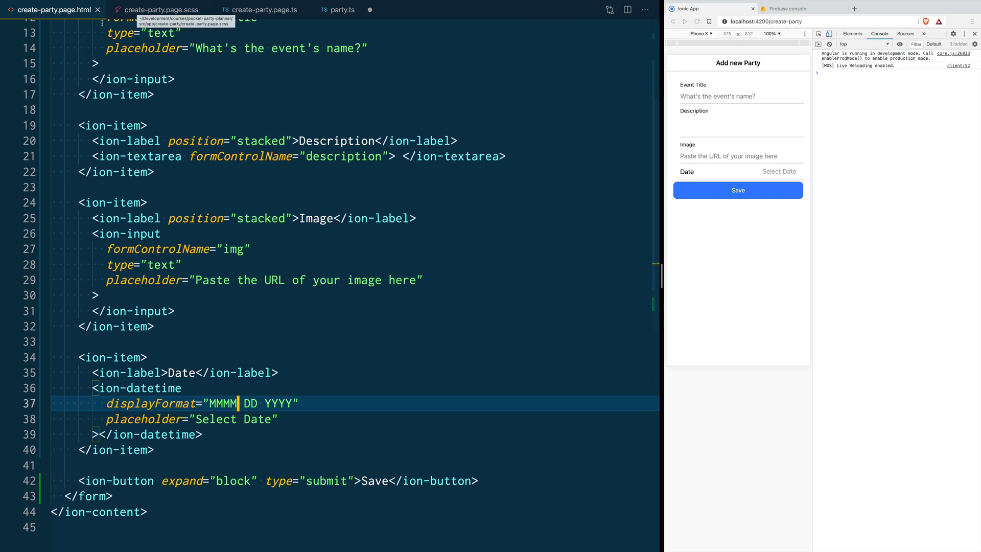
- Enter 'Birthday party' as title and 'It's someone's birthday or' as description, then move to the image field
click(160, 9)
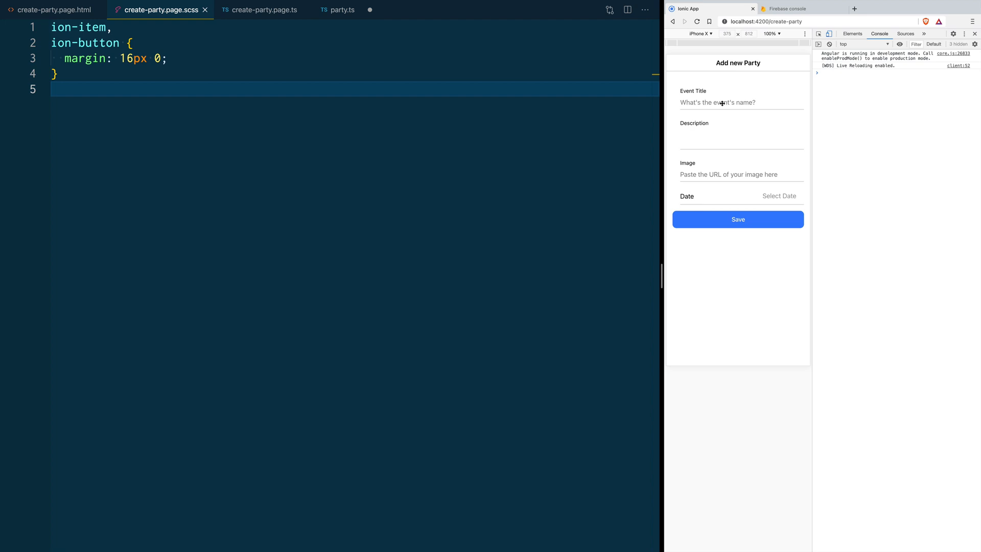
text(Birth)
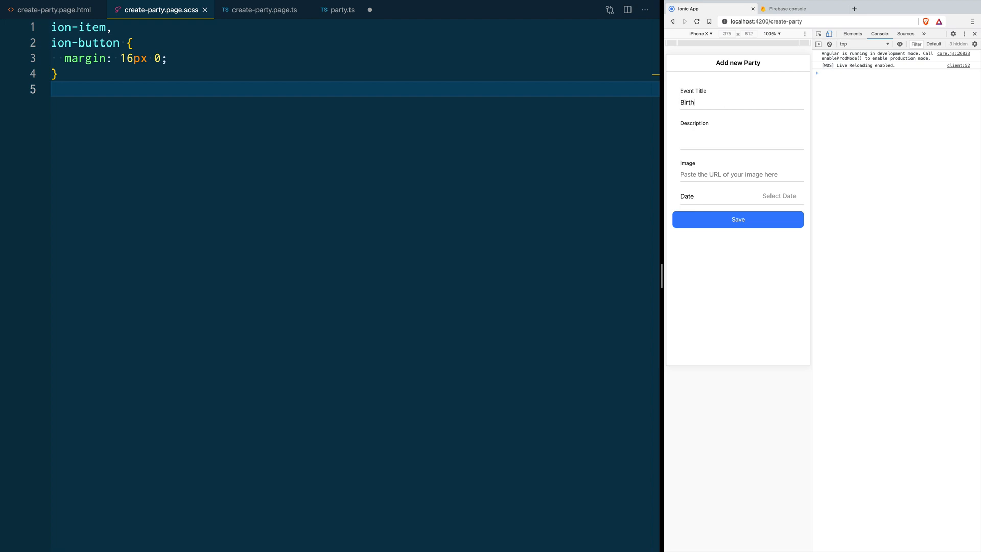
text(day party)
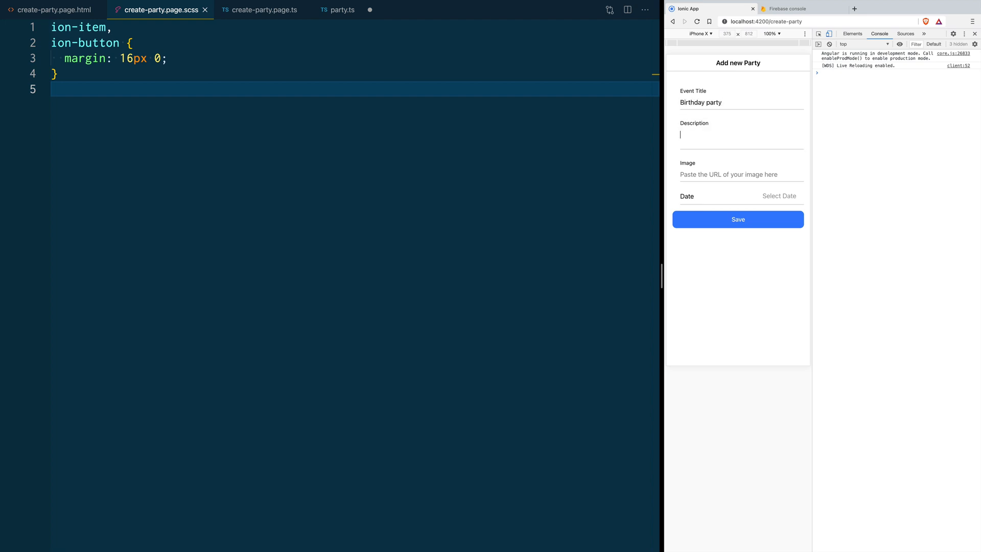
text(It's someone)
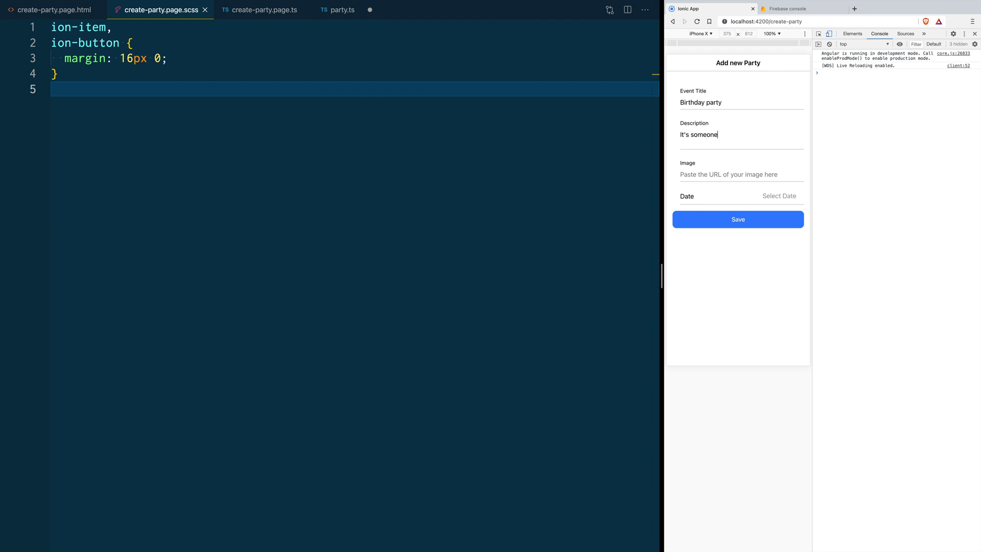
text('s birthday or something like that)
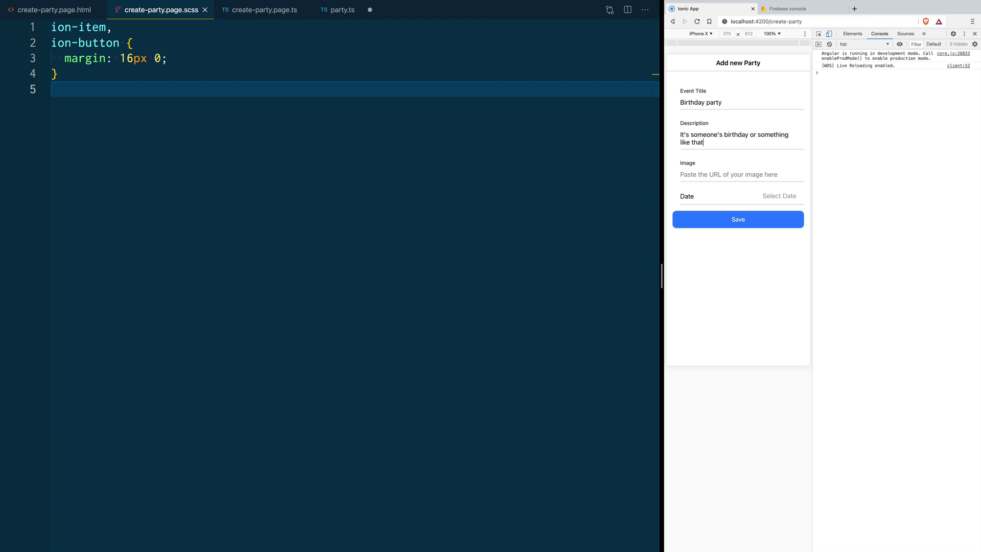
click(53, 11)
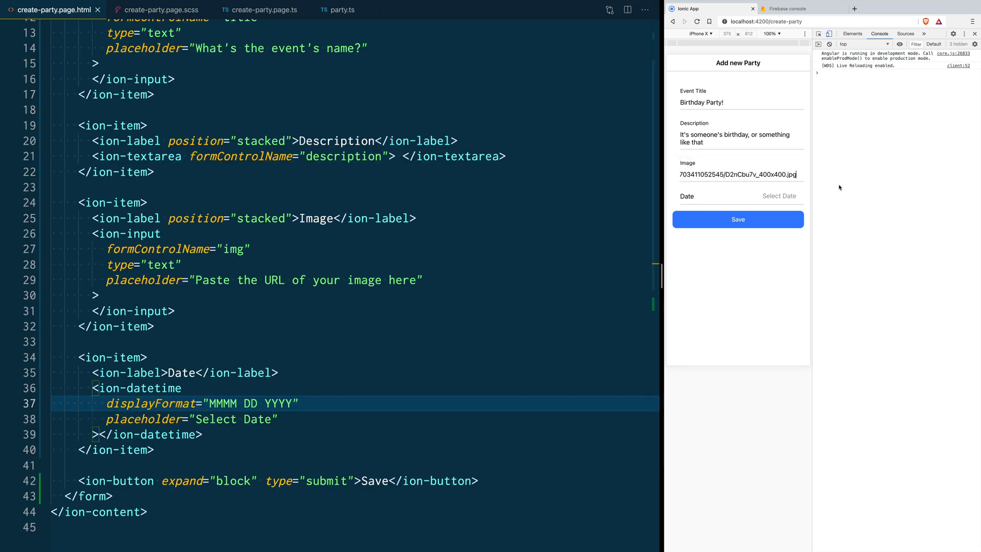
mouse_move(776, 196)
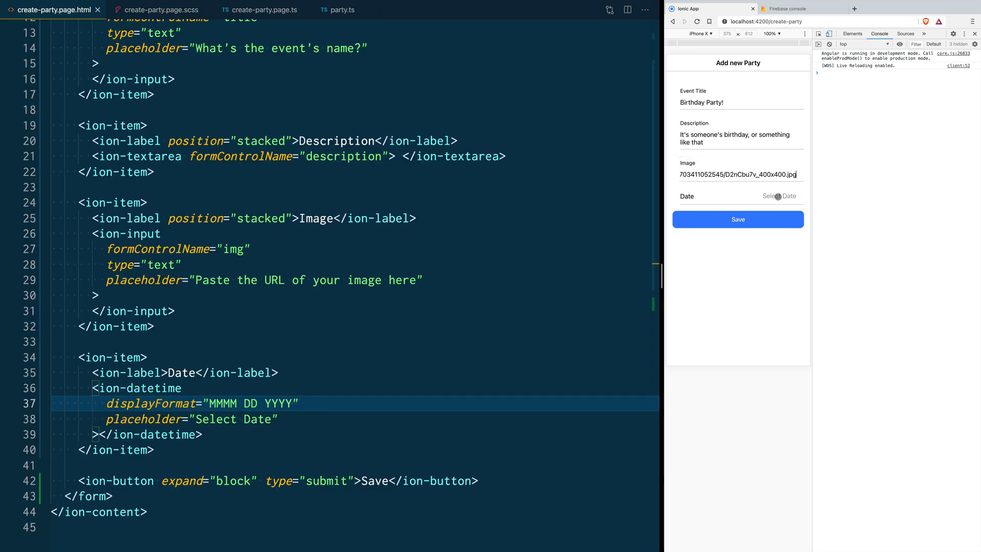
- Pick February 03 2021 in the date picker and save, logging form values with an empty date
click(779, 196)
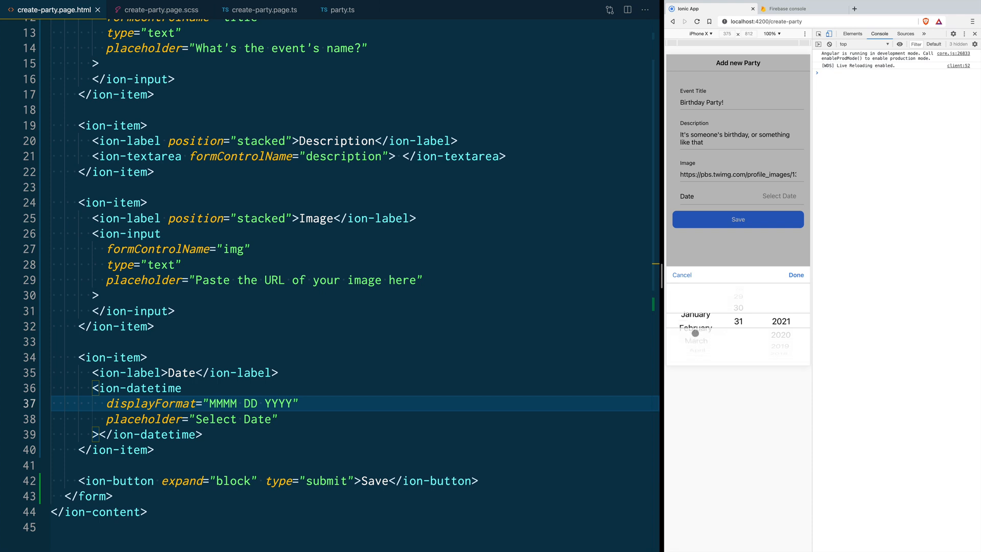
scroll(down, 3)
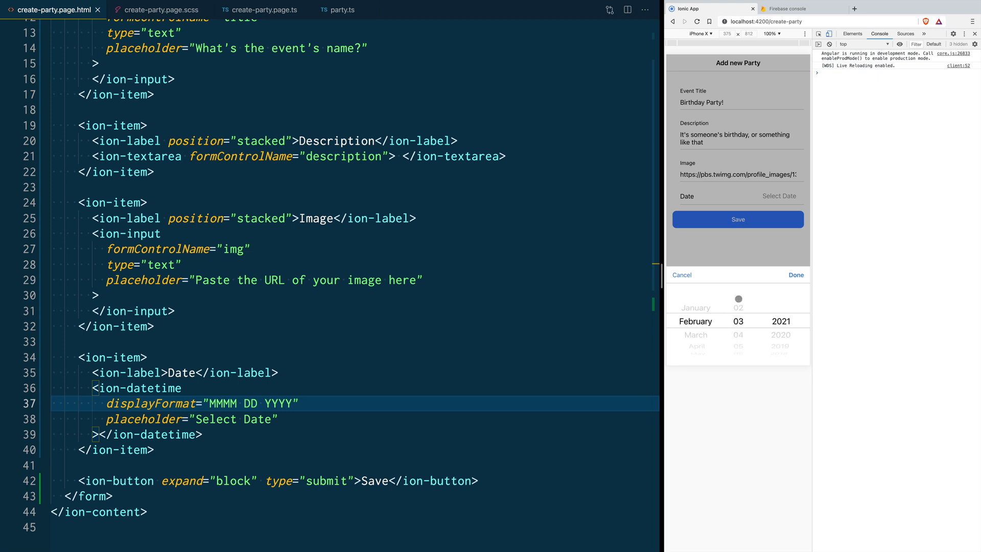
click(795, 274)
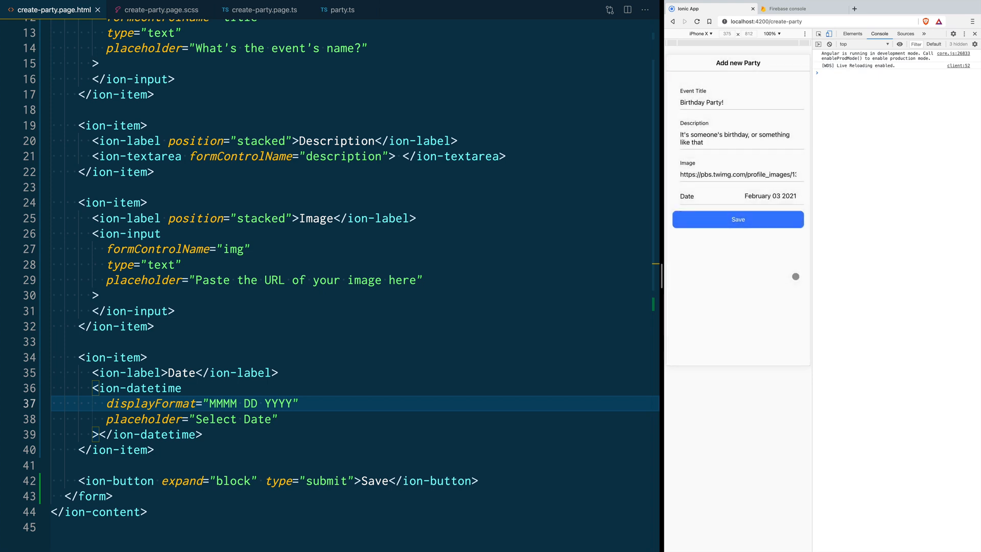
click(737, 220)
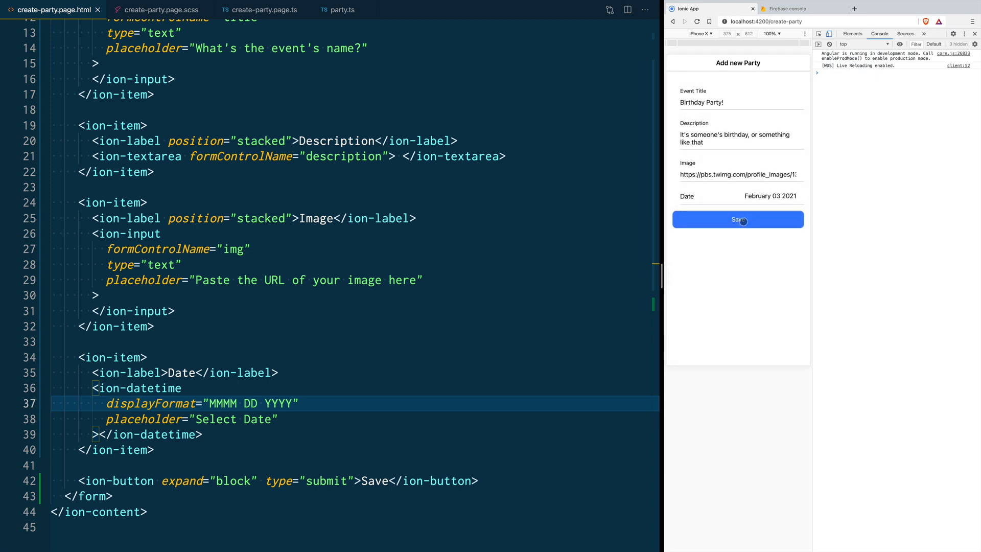
click(737, 219)
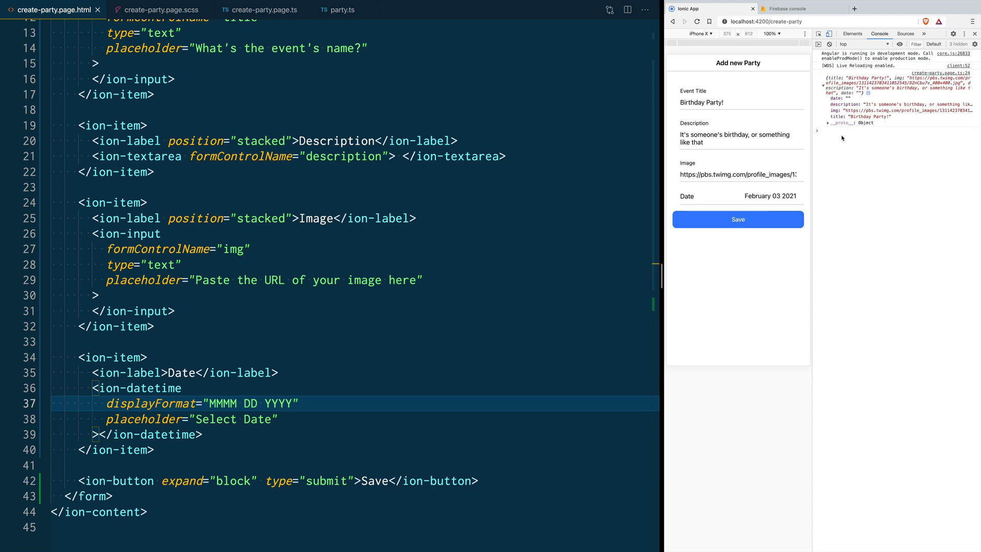
mouse_move(871, 260)
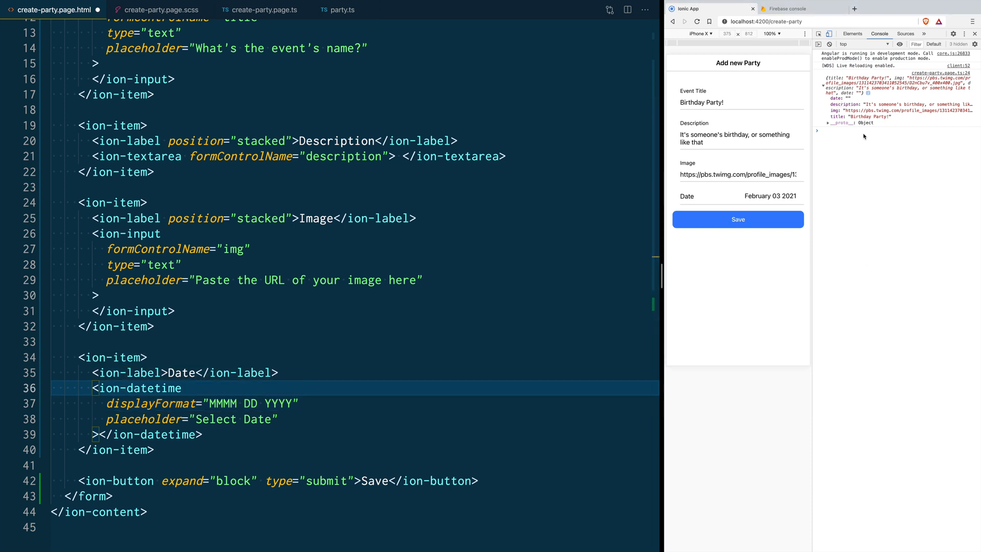
mouse_move(194, 305)
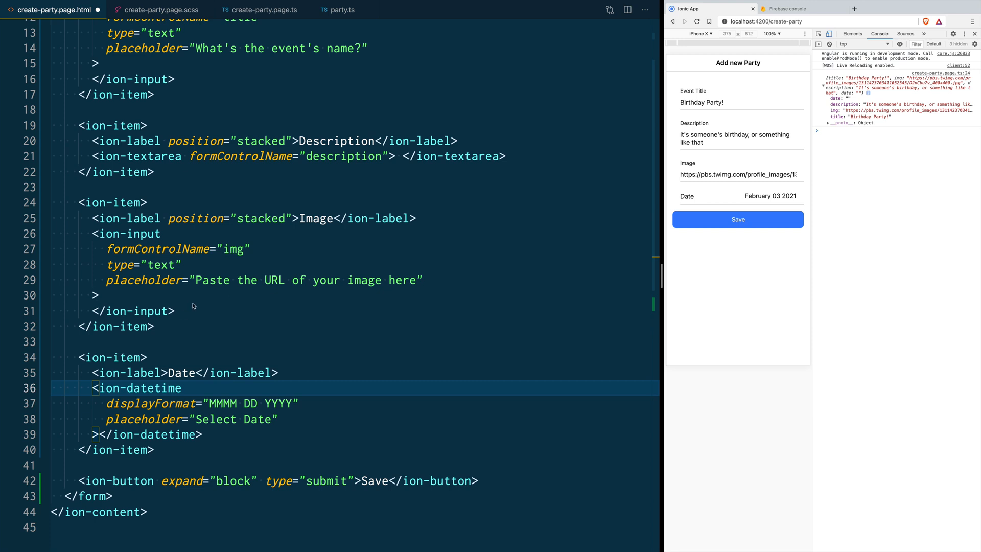
- Add formControlName="date" to the ion-datetime tag
click(177, 310)
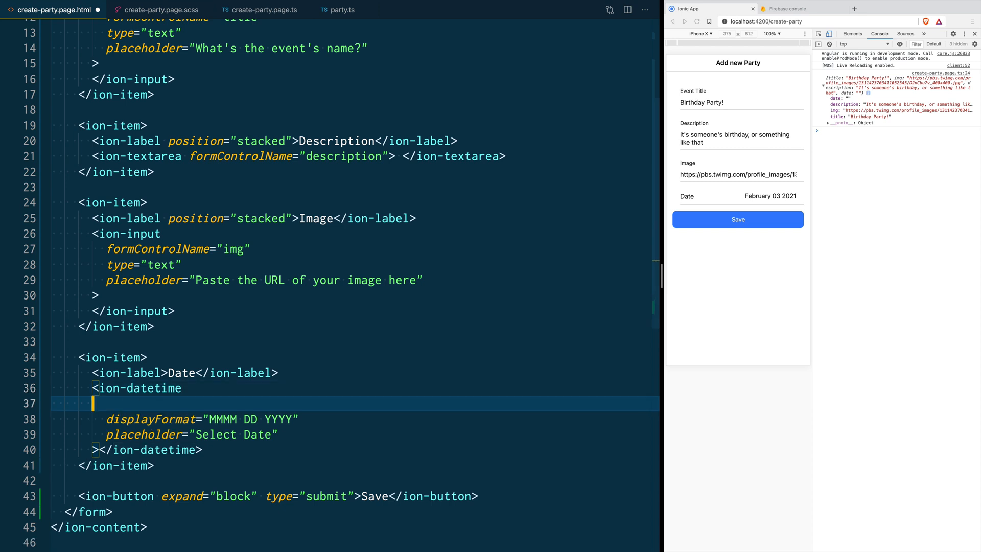
text(formControlName="date")
click(741, 138)
text(verv)
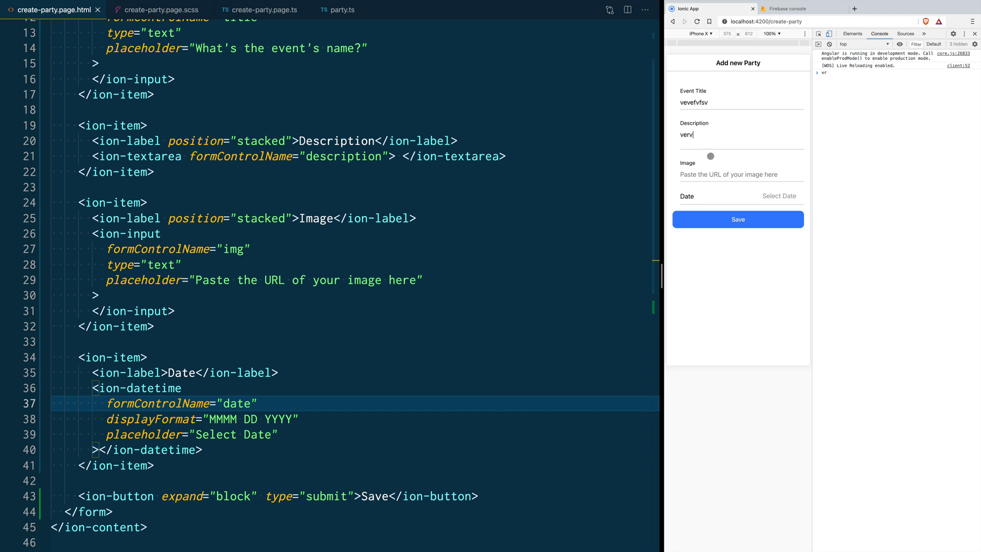
- Pick January 29 2021 in the preview and save, logging the date with the form values
click(779, 197)
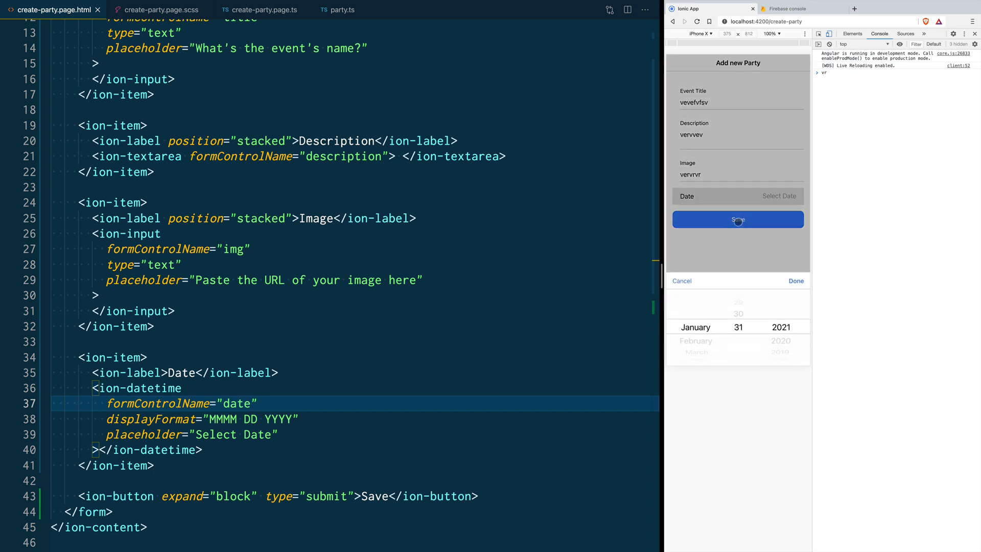
scroll(down, 3)
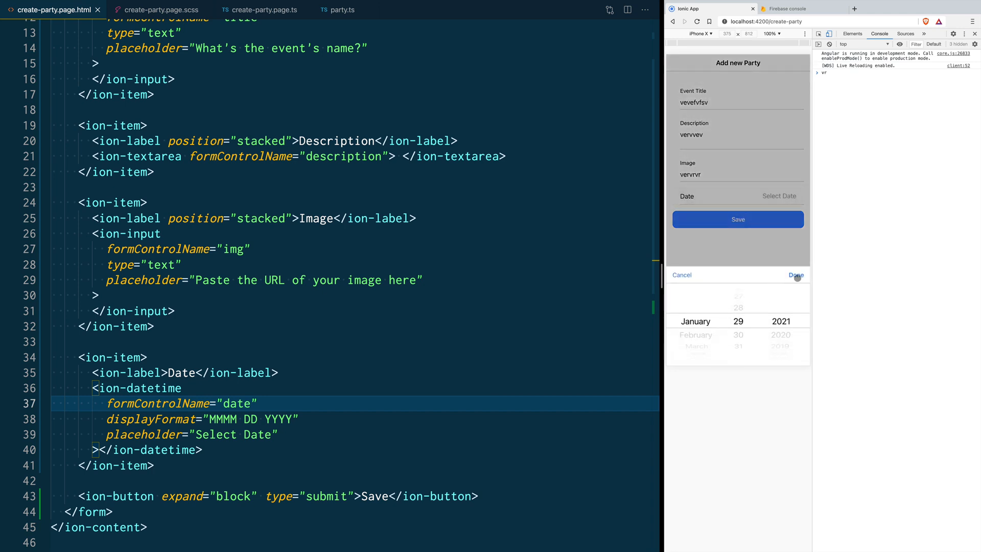
click(795, 275)
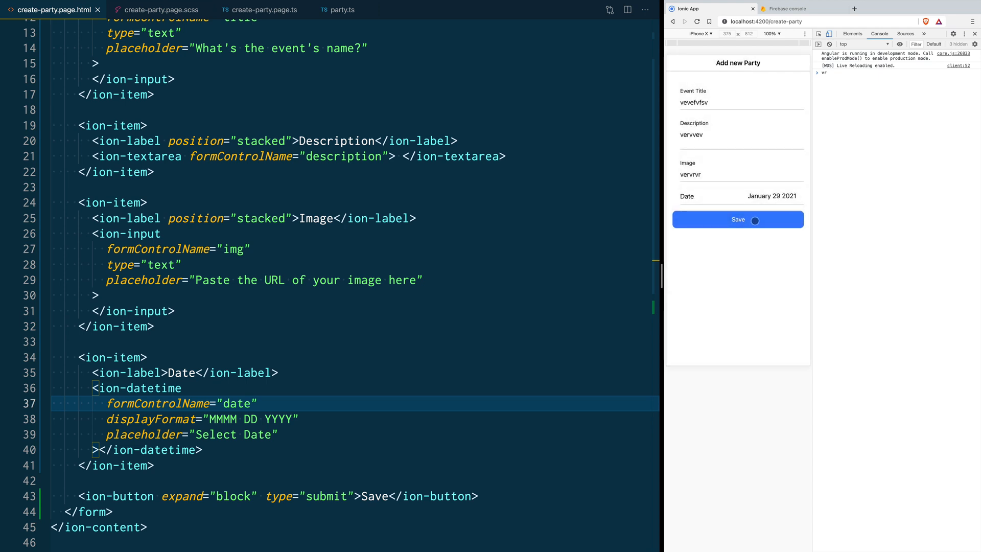
click(737, 218)
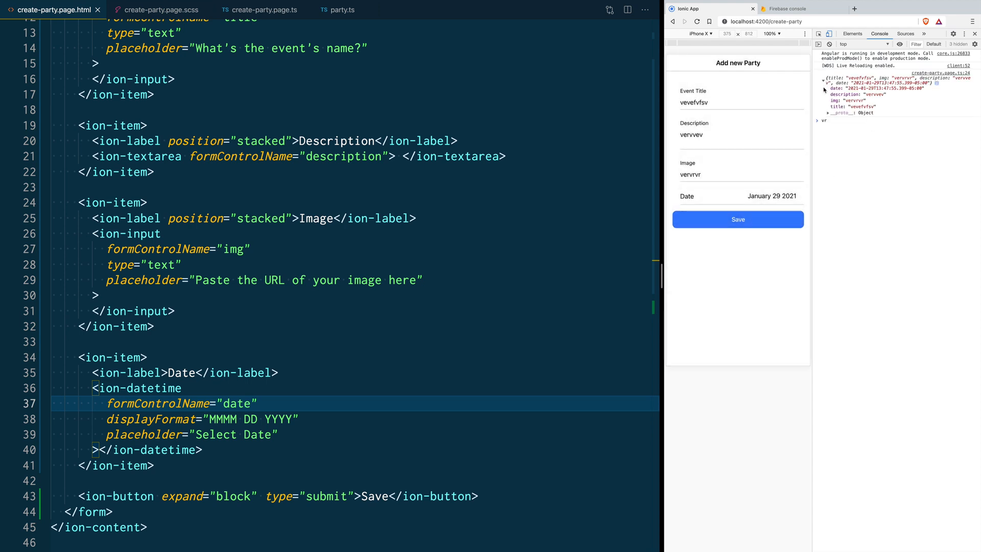